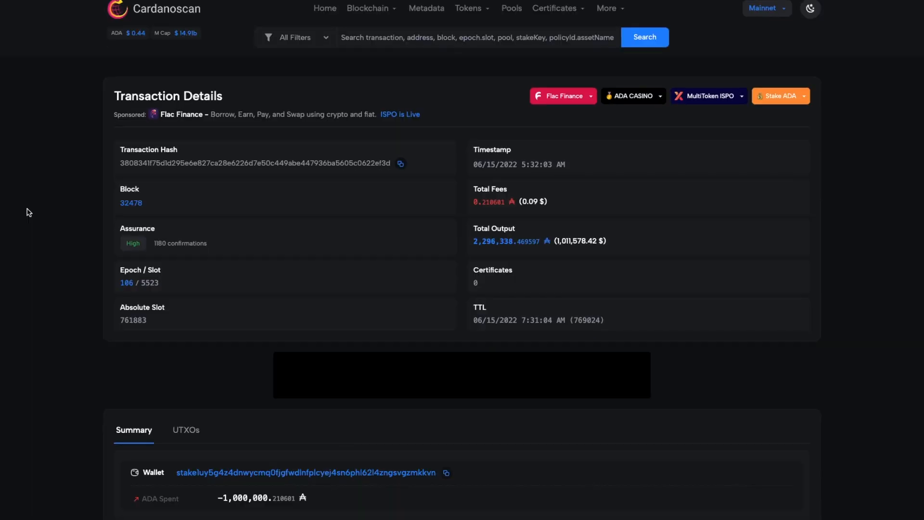
# Step: Return from the transaction details to the Cardano Blockchain Explorer home page
pyautogui.click(305, 472)
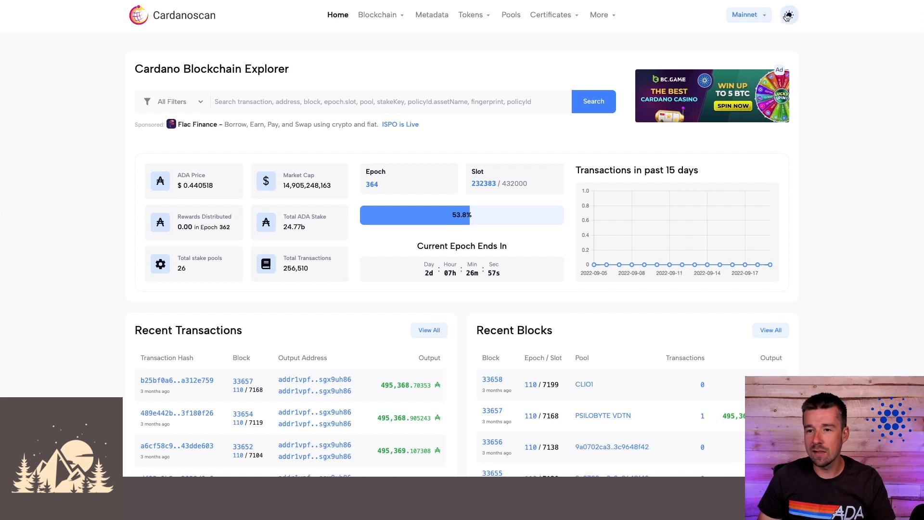
# Step: Switch the site to dark mode and show the Blockchain > Transactions list
pyautogui.click(788, 14)
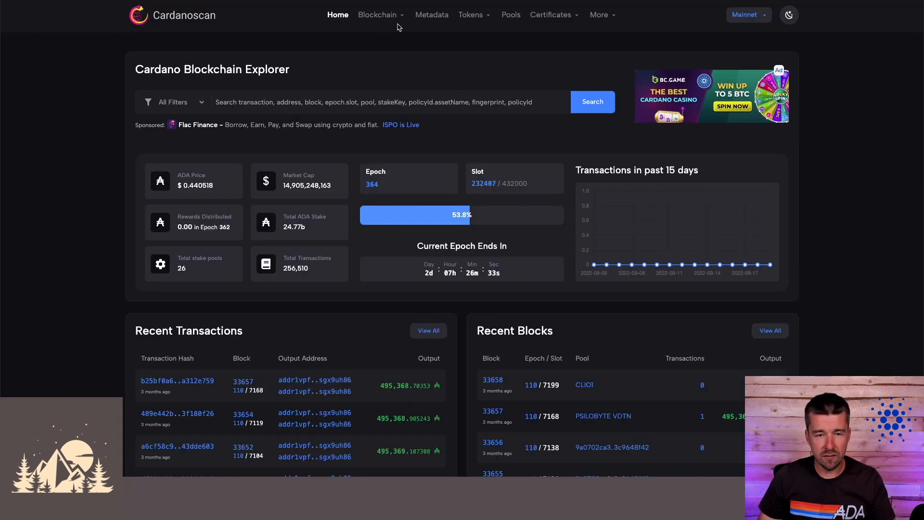
pyautogui.click(377, 15)
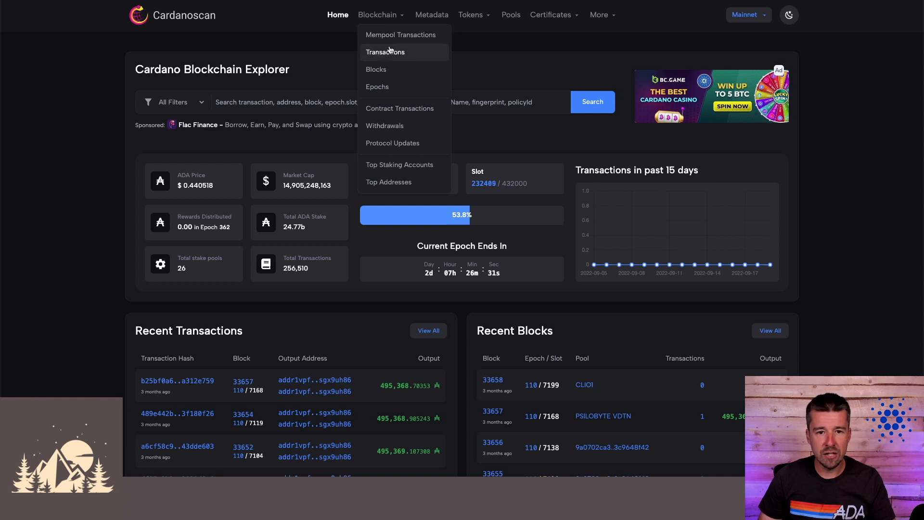
pyautogui.click(385, 52)
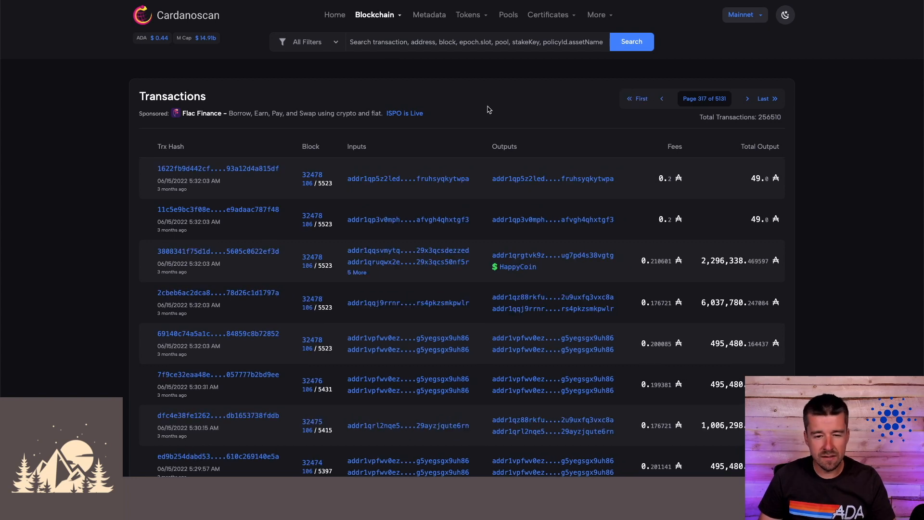
pyautogui.moveTo(413, 144)
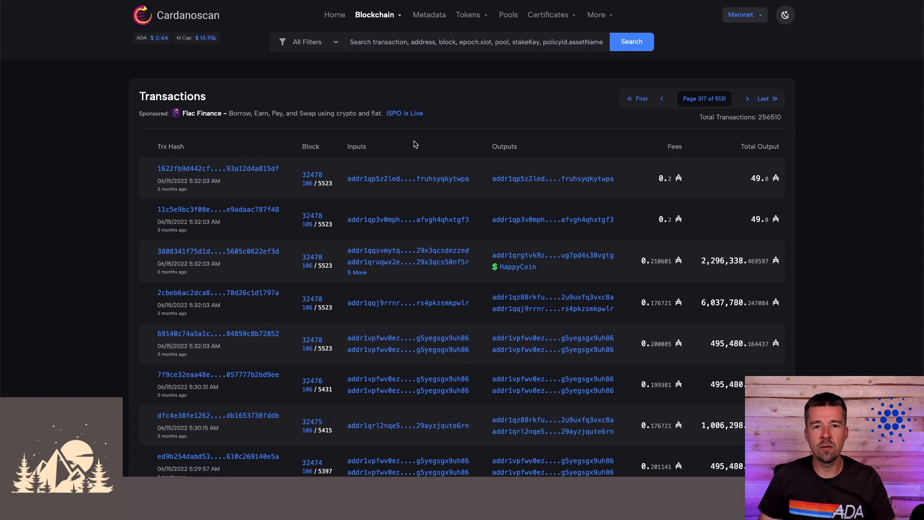
# Step: Show the HappyCoin transaction's input and output UTXOs and scroll through them
pyautogui.click(219, 251)
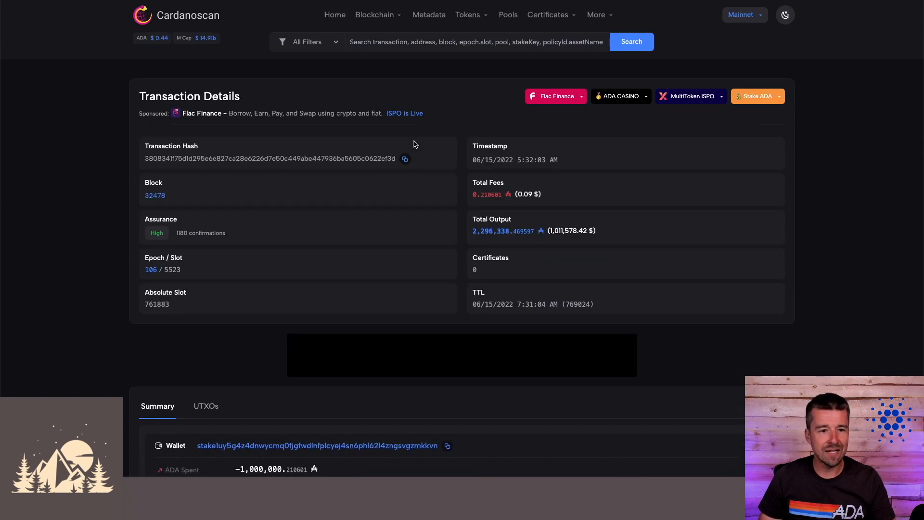
pyautogui.moveTo(320, 224)
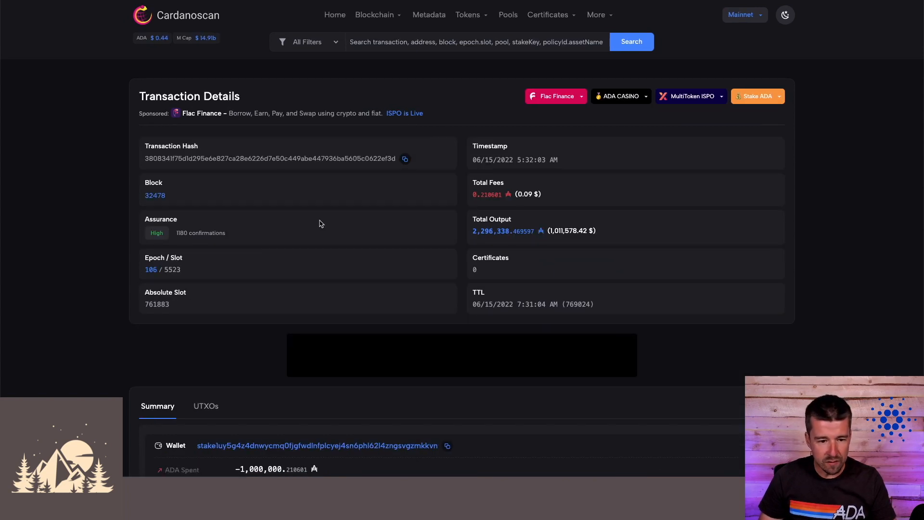
pyautogui.scroll(-3)
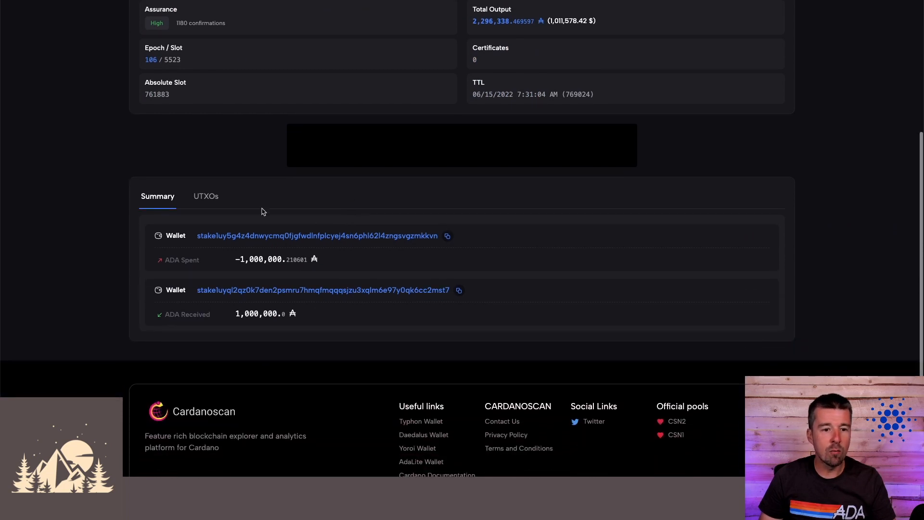
pyautogui.click(206, 195)
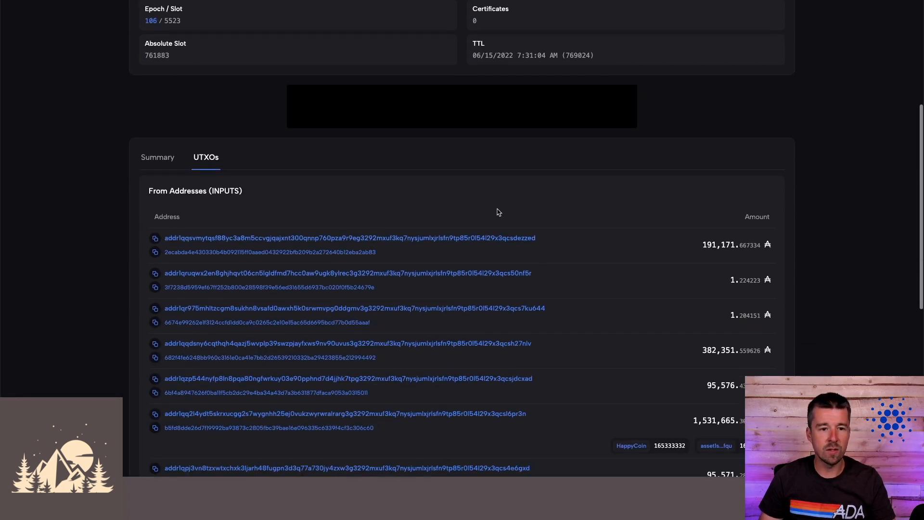
pyautogui.scroll(-3)
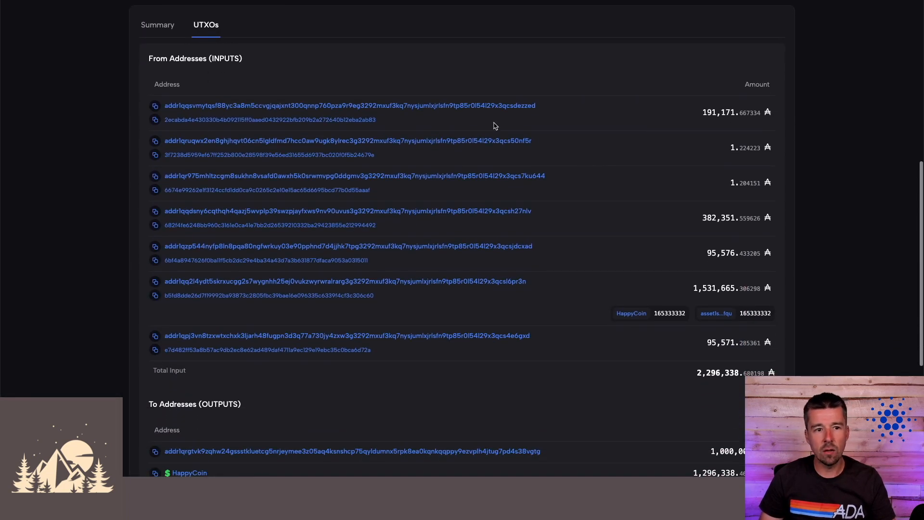
pyautogui.scroll(-3)
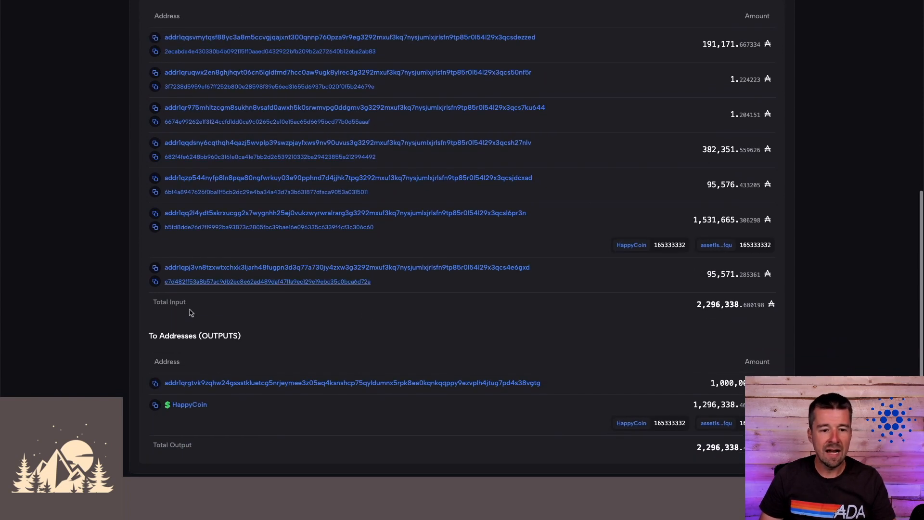
pyautogui.scroll(3)
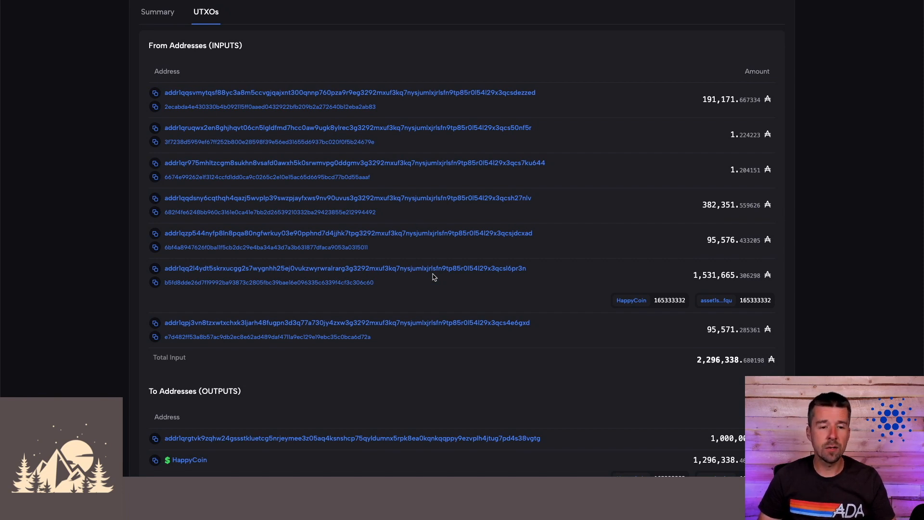
pyautogui.moveTo(495, 183)
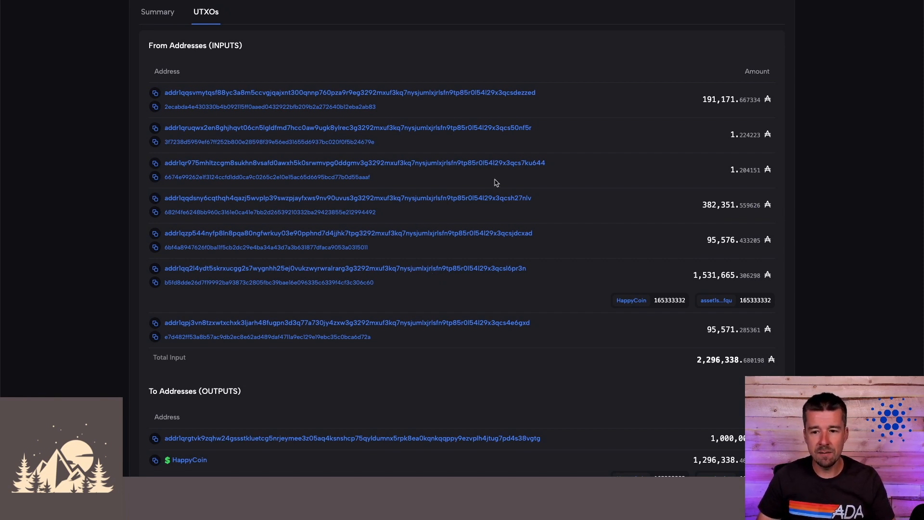
pyautogui.moveTo(454, 233)
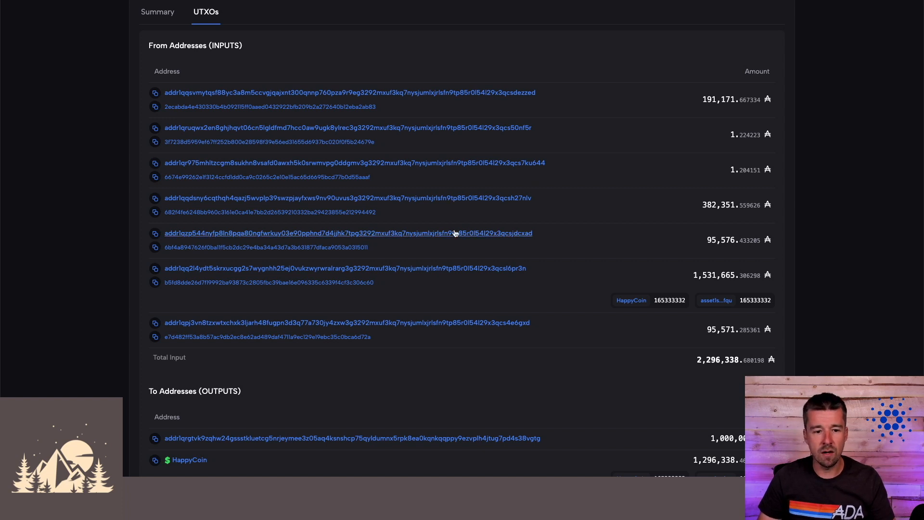
pyautogui.scroll(-3)
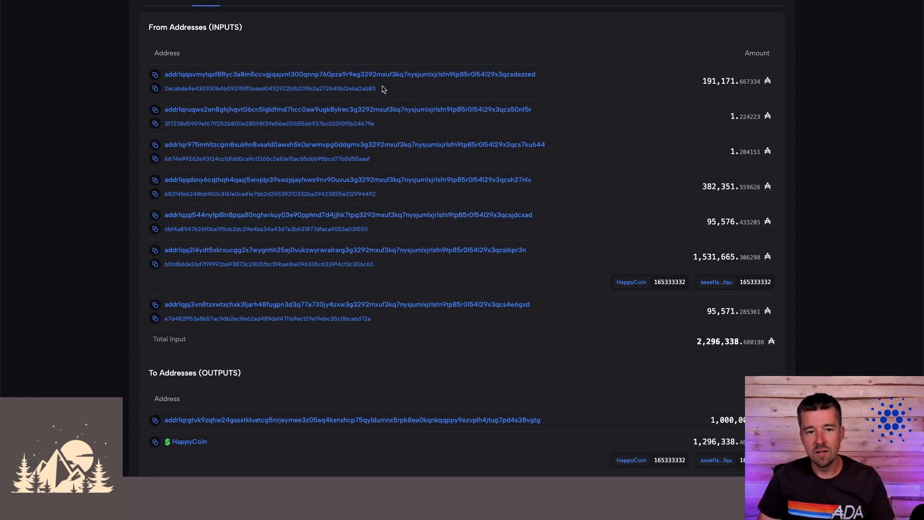
pyautogui.moveTo(230, 442)
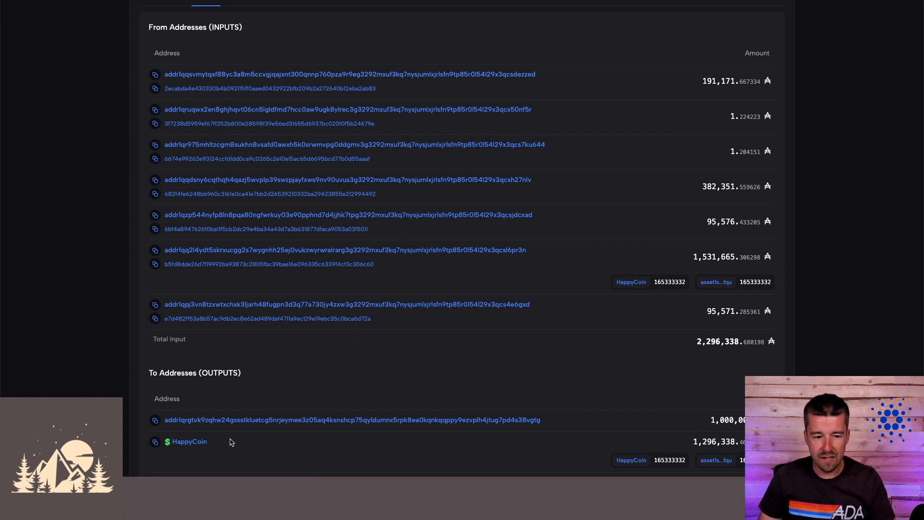
pyautogui.scroll(-3)
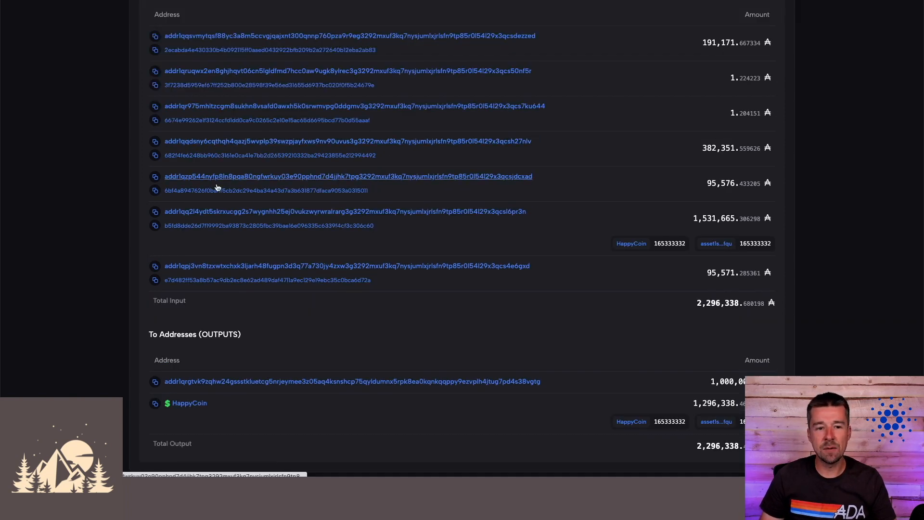
pyautogui.scroll(-3)
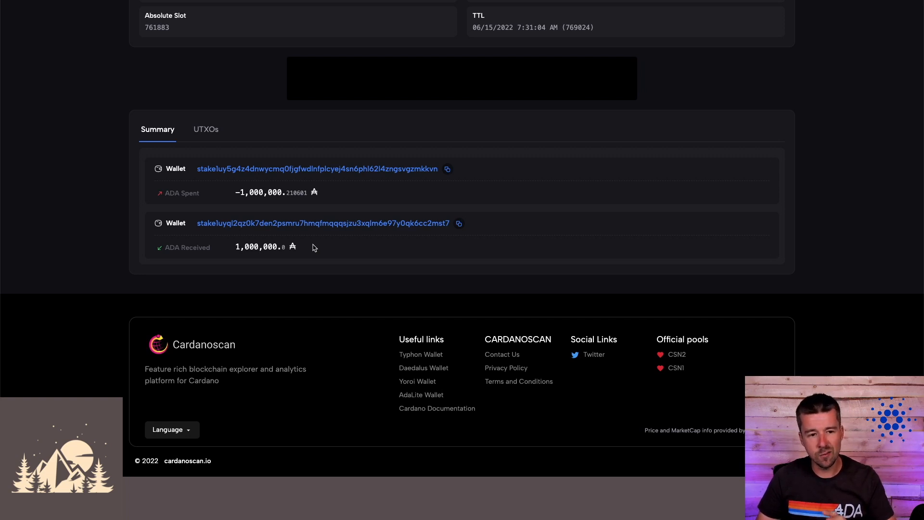
pyautogui.moveTo(321, 260)
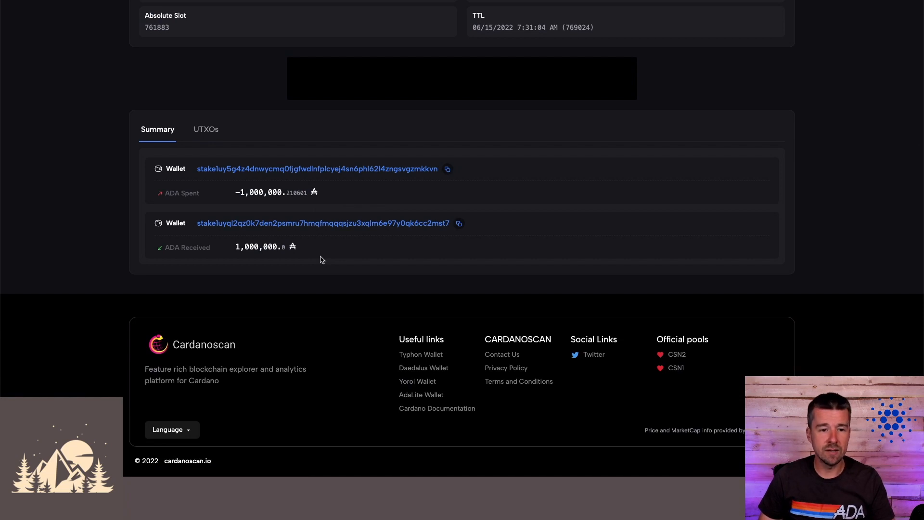
pyautogui.moveTo(261, 299)
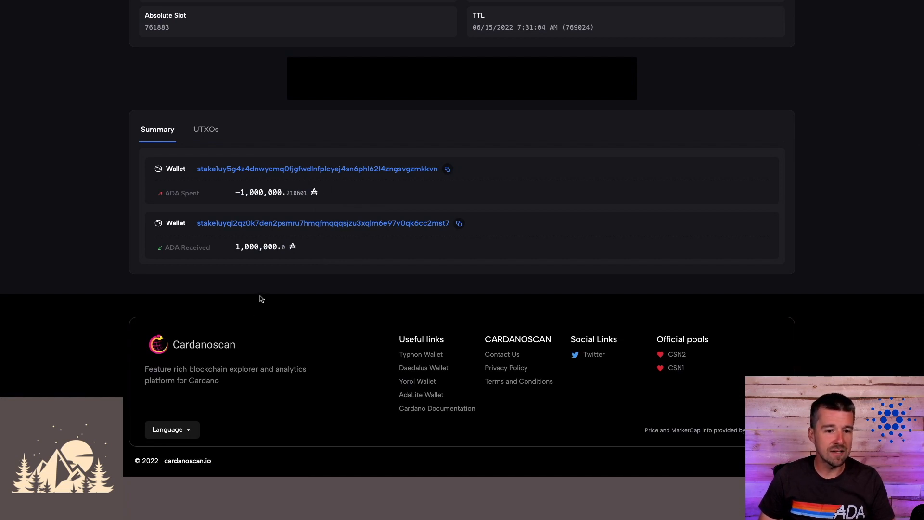
pyautogui.moveTo(300, 254)
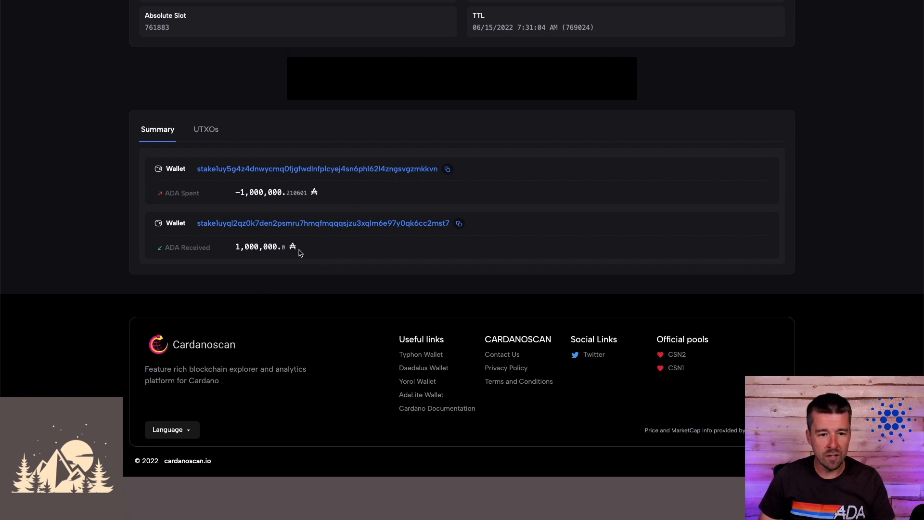
# Step: View the minting transaction's Contracts(1) redeemer and bytecode, then load the stake delegation transaction
pyautogui.scroll(3)
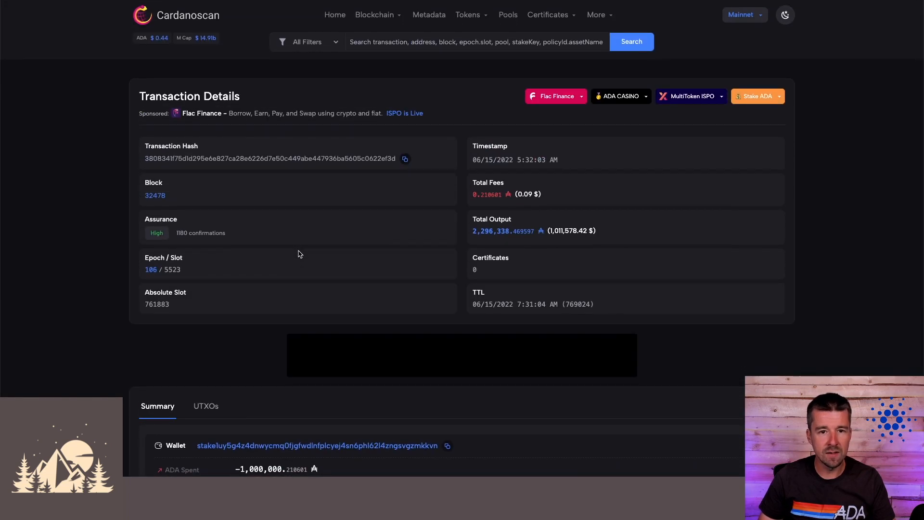
pyautogui.moveTo(215, 135)
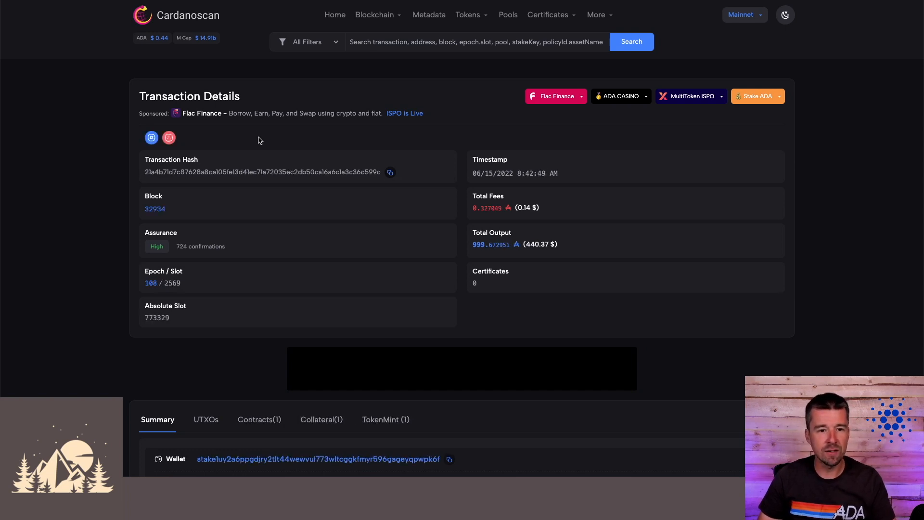
pyautogui.moveTo(172, 153)
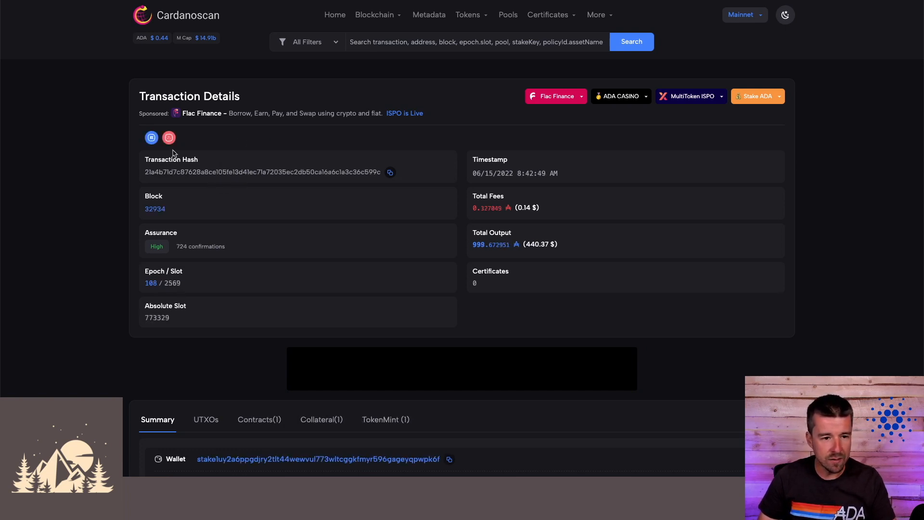
pyautogui.moveTo(151, 137)
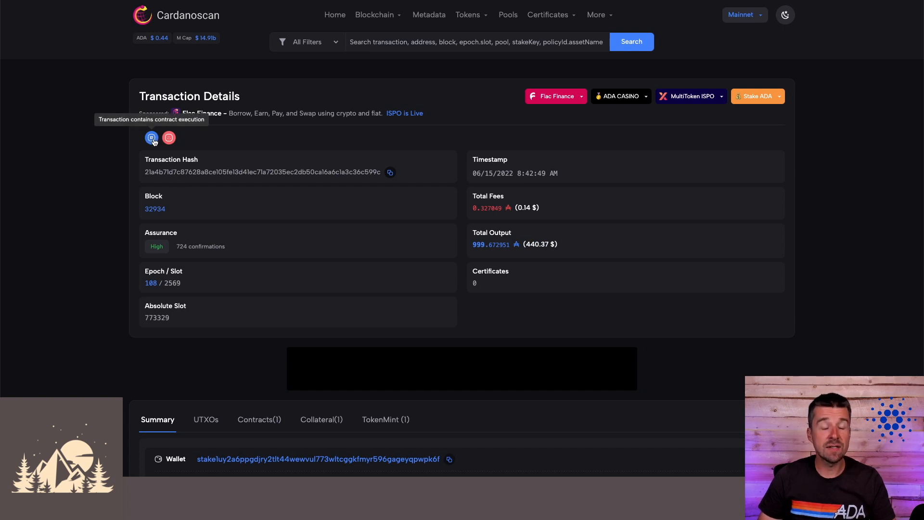
pyautogui.moveTo(169, 137)
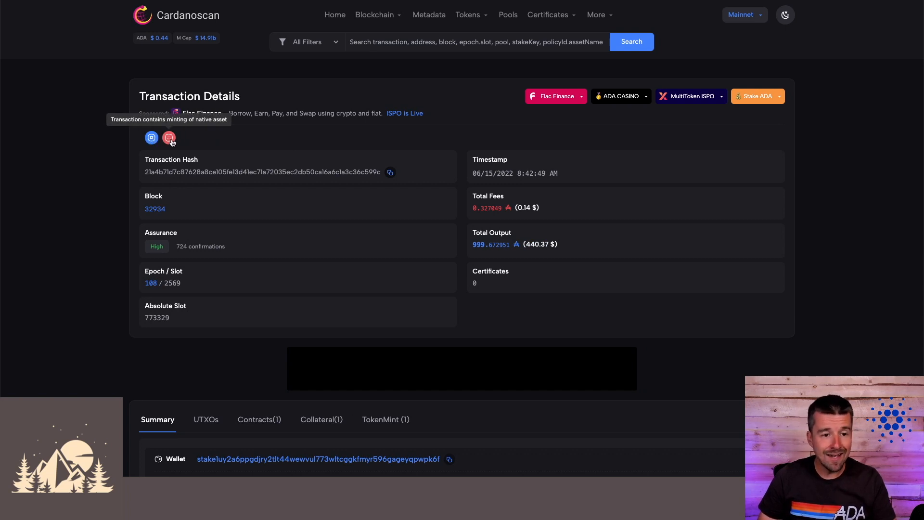
pyautogui.moveTo(261, 198)
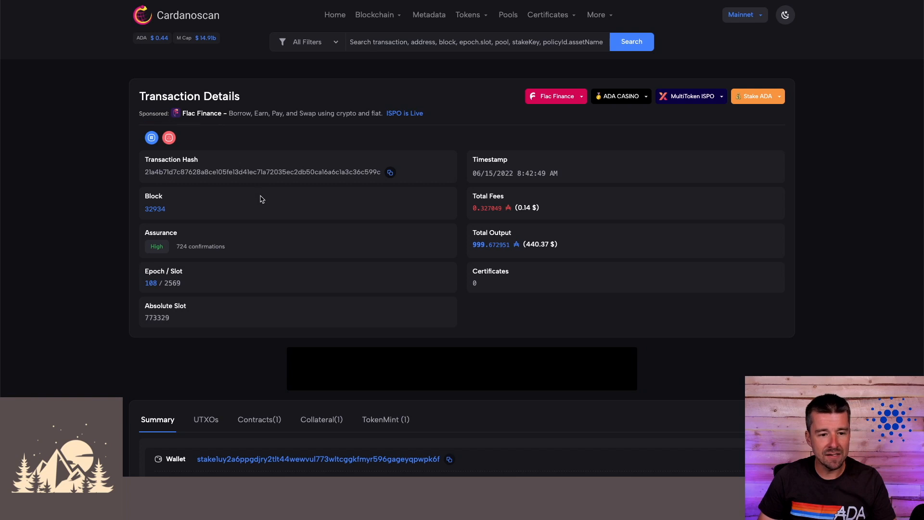
pyautogui.scroll(-3)
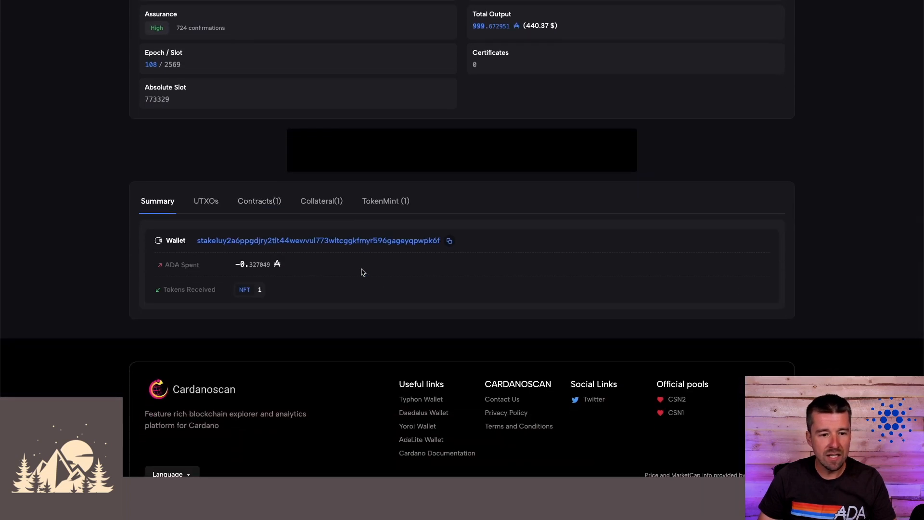
pyautogui.moveTo(229, 269)
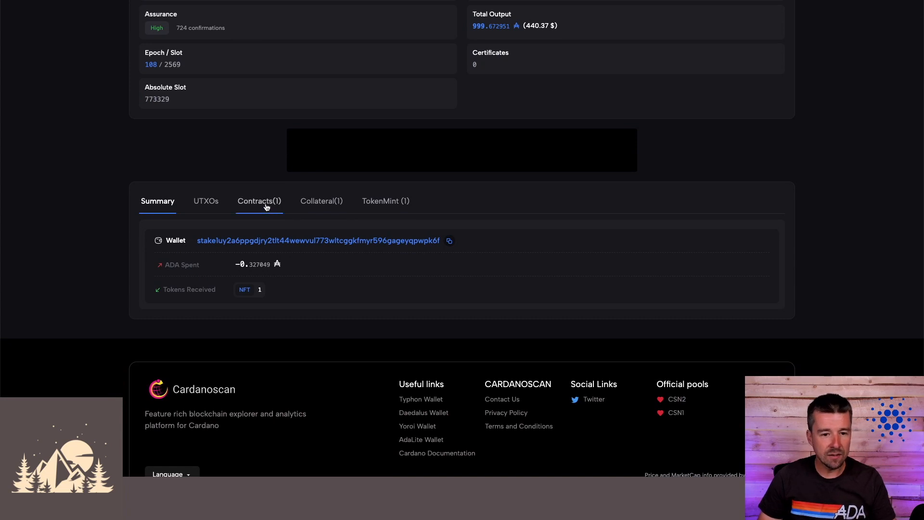
pyautogui.click(259, 202)
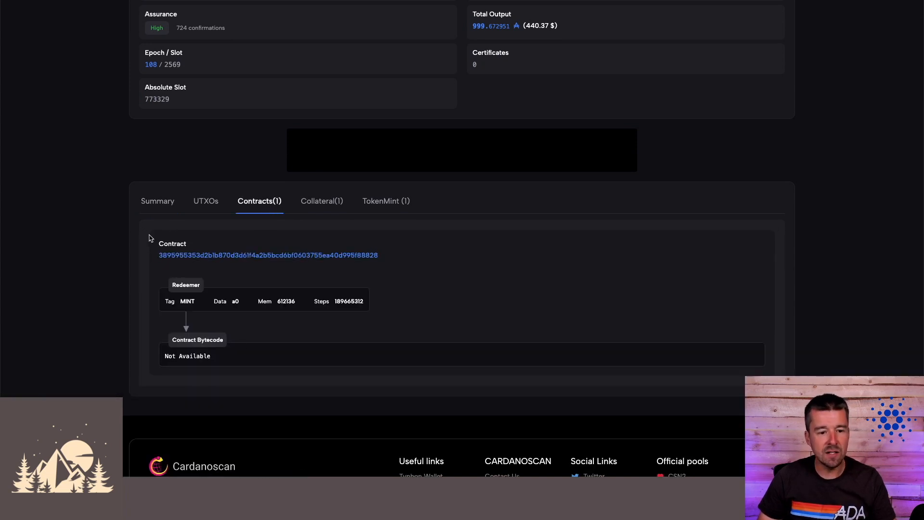
pyautogui.click(157, 200)
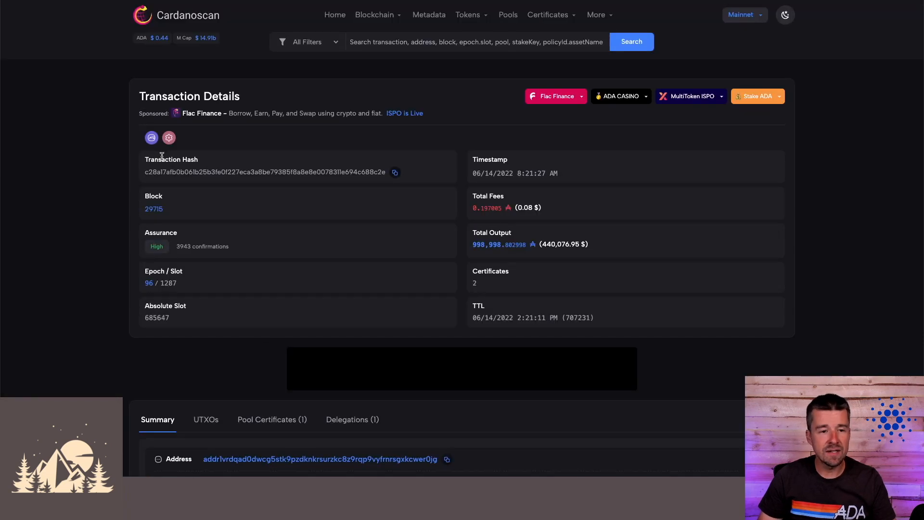
pyautogui.moveTo(151, 138)
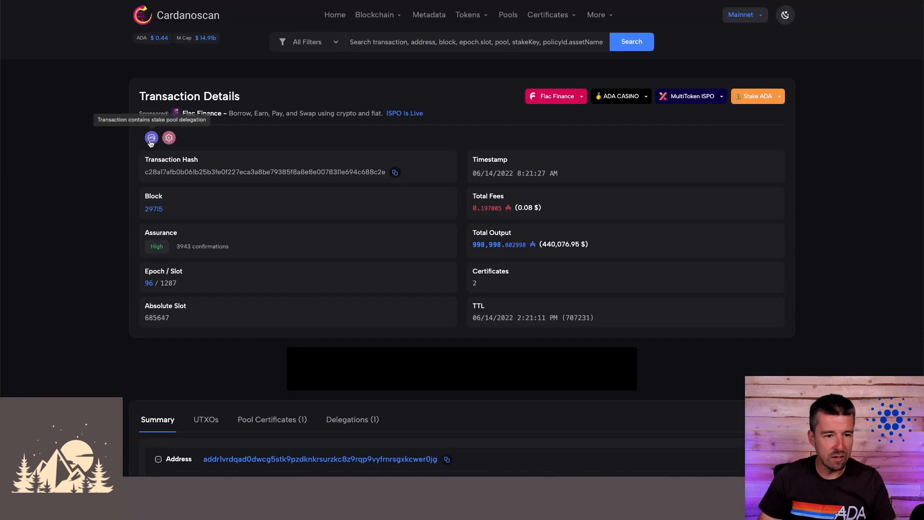
# Step: Scroll down through the delegation transaction's details to its Summary section
pyautogui.scroll(-3)
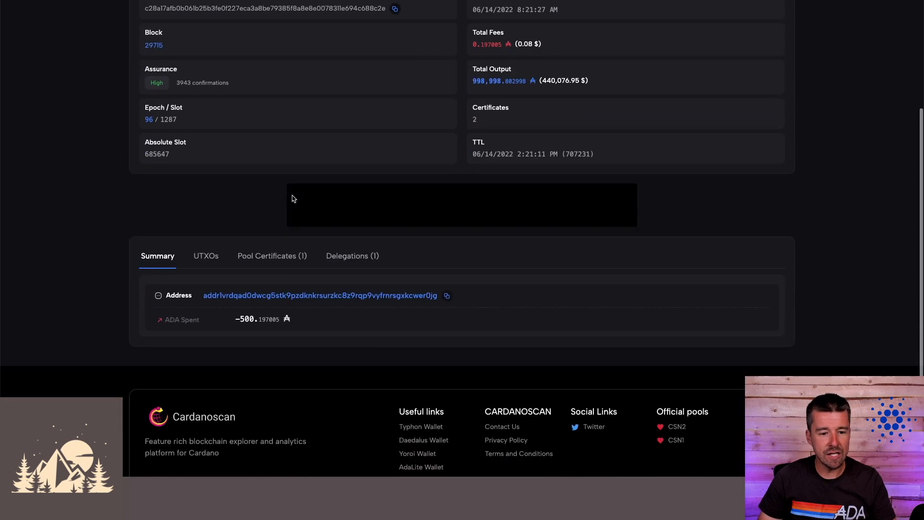
pyautogui.scroll(-3)
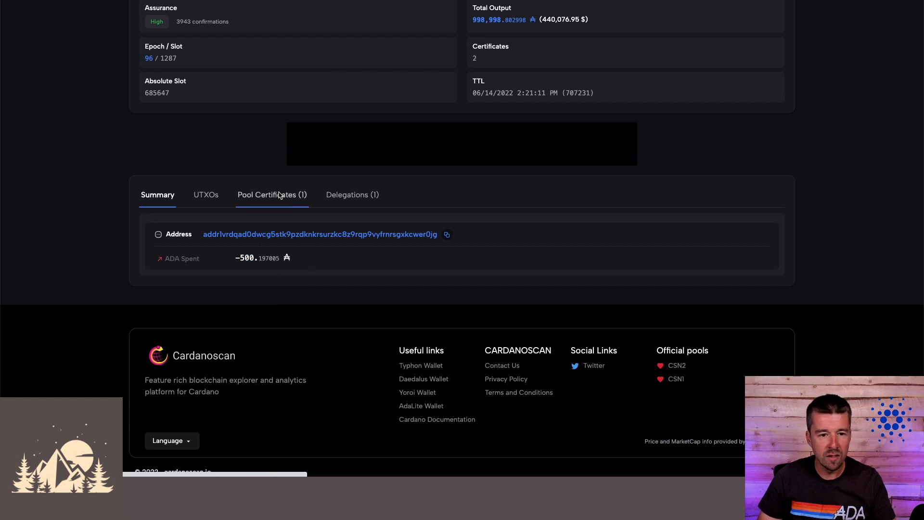
pyautogui.scroll(-3)
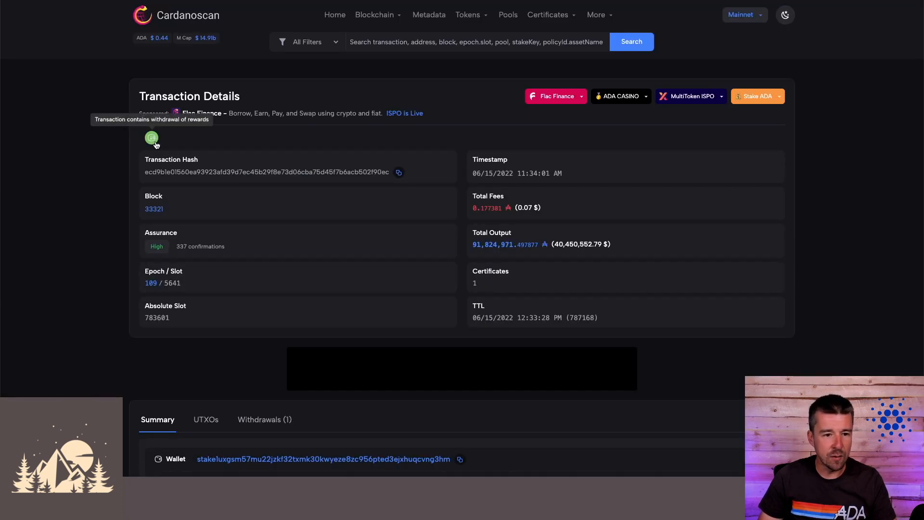
pyautogui.scroll(-3)
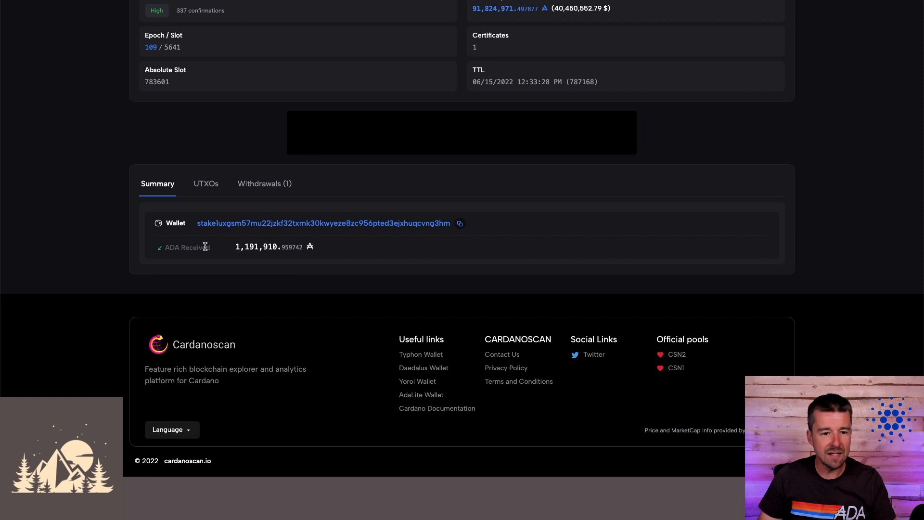
pyautogui.moveTo(227, 251)
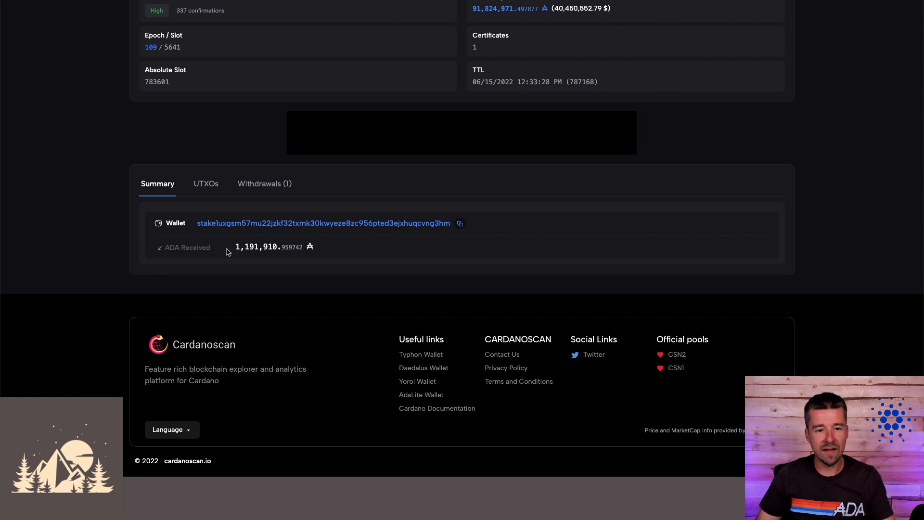
pyautogui.doubleClick(256, 247)
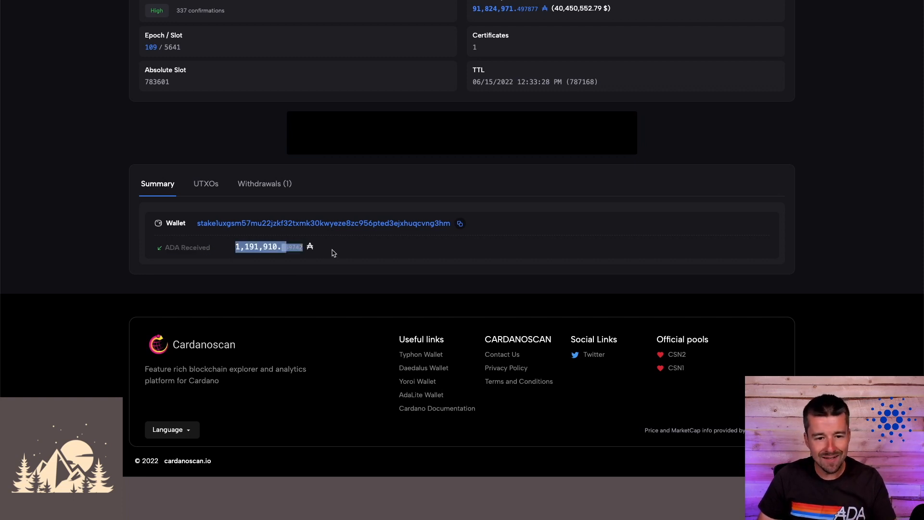
pyautogui.moveTo(339, 269)
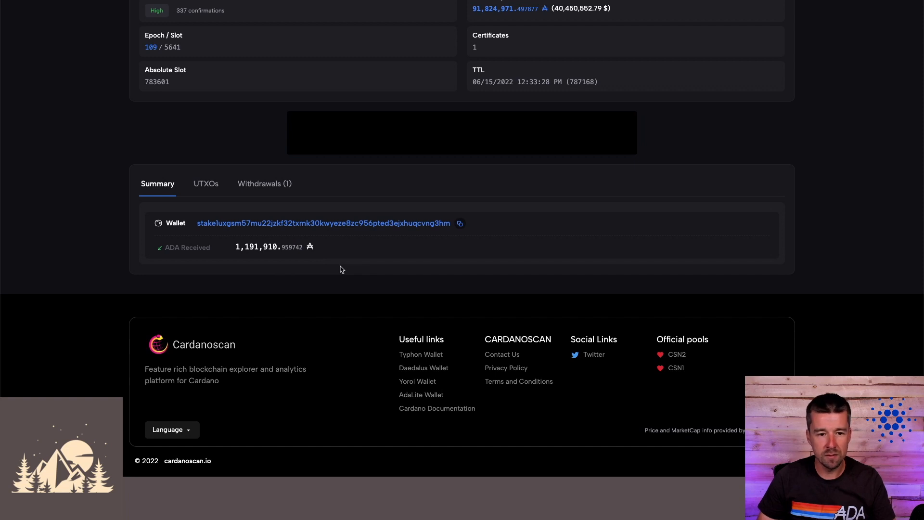
pyautogui.moveTo(322, 262)
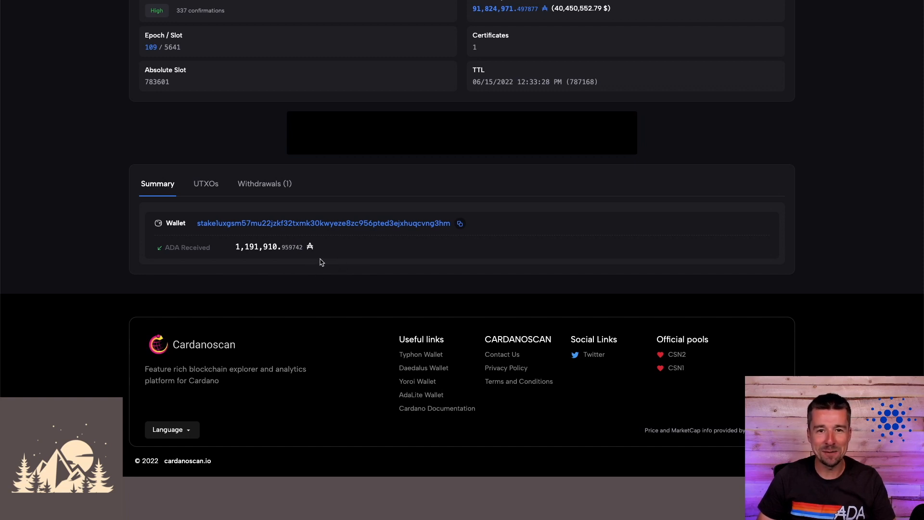
pyautogui.scroll(3)
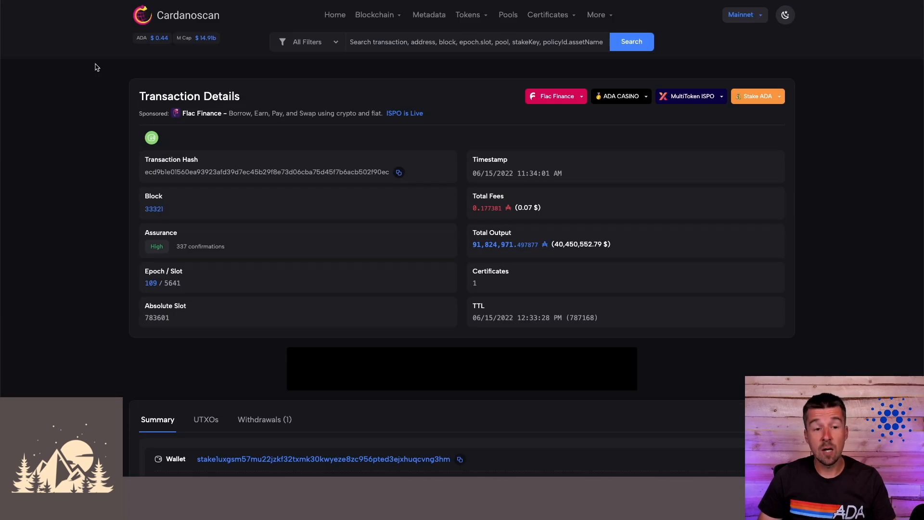
# Step: Bring up the list of all recent transactions from the Blockchain menu
pyautogui.click(374, 14)
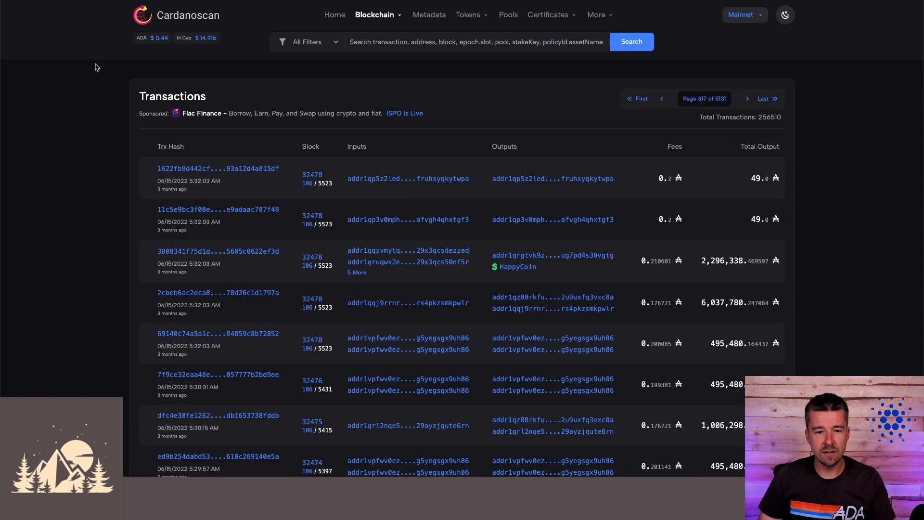
pyautogui.moveTo(408, 338)
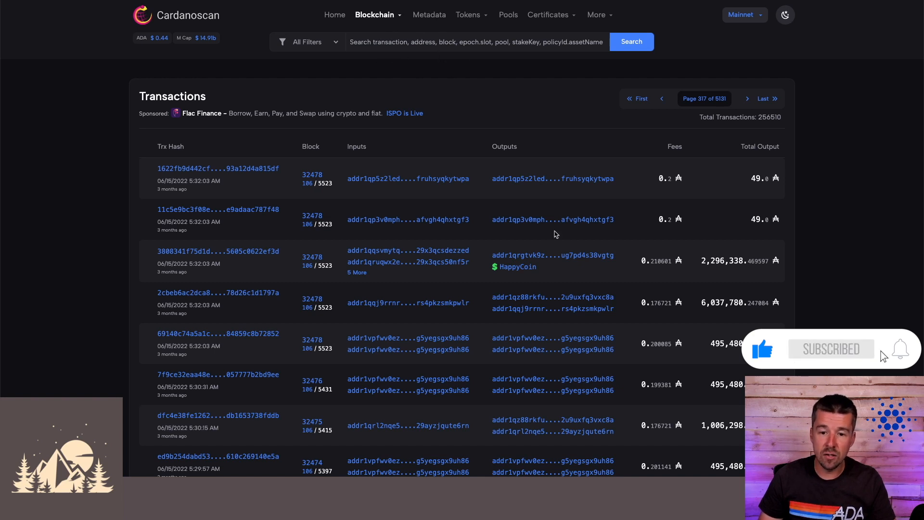
# Step: Search '$HappyC' and select the $HappyCoin handle's address, then search the token-minting transaction hash
pyautogui.write('$')
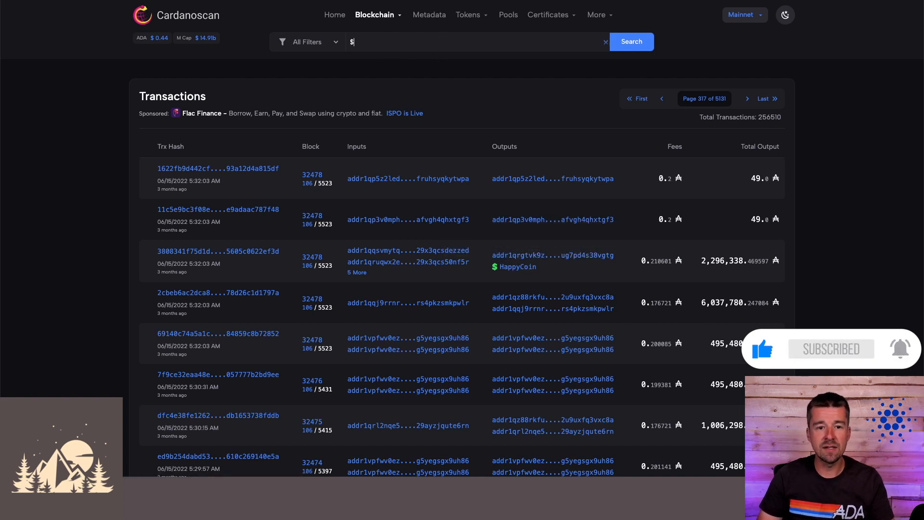
pyautogui.write('HappyC')
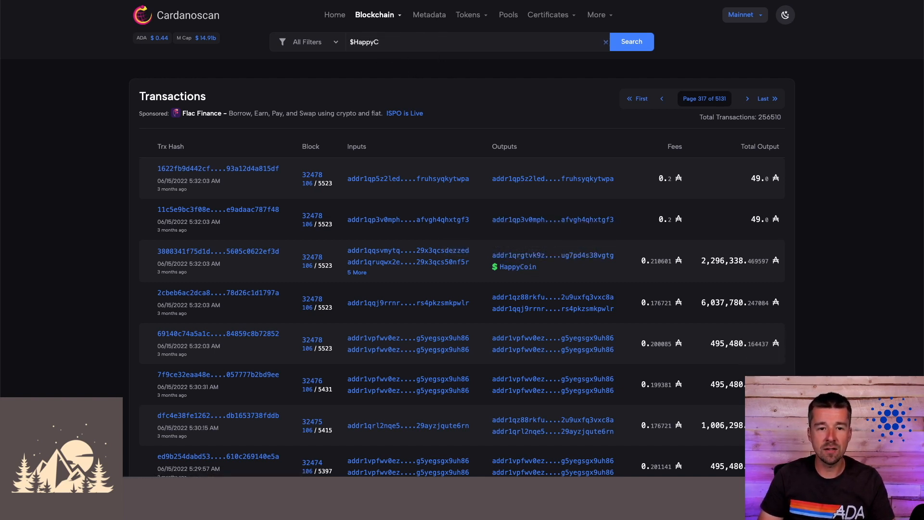
pyautogui.click(519, 267)
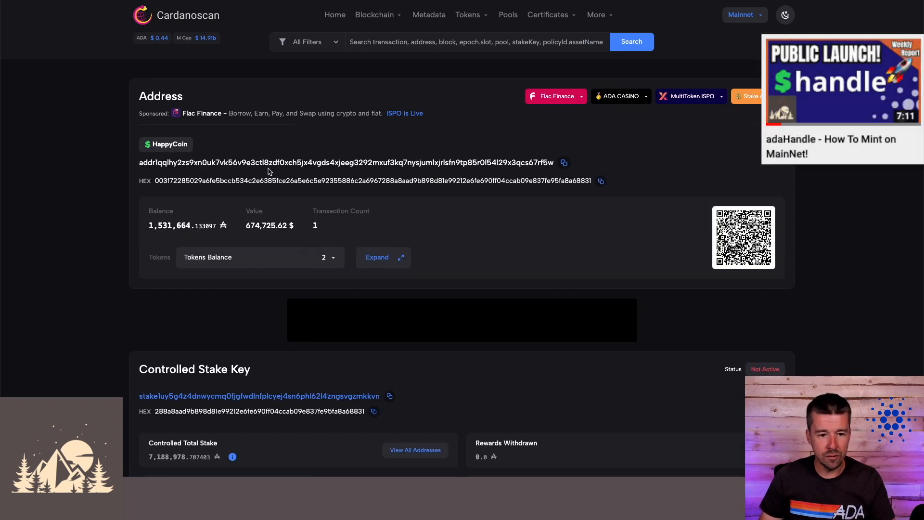
pyautogui.moveTo(232, 175)
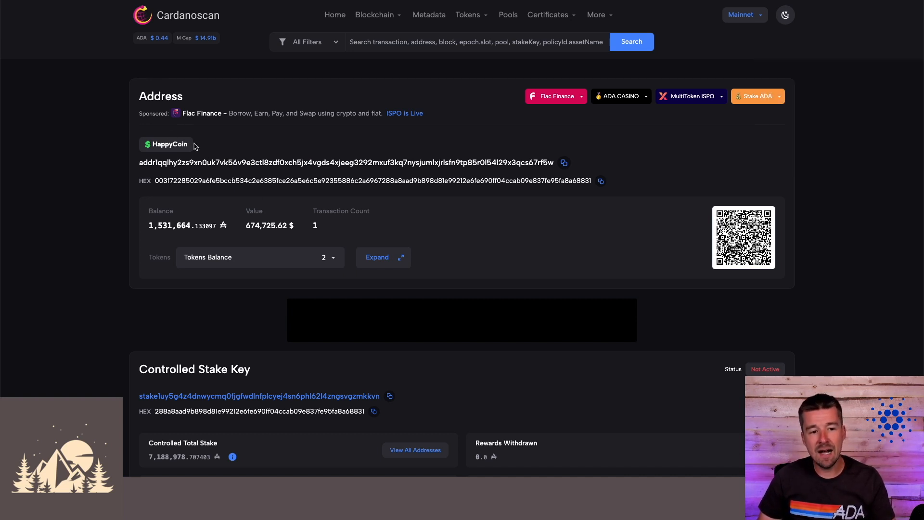
pyautogui.moveTo(212, 162)
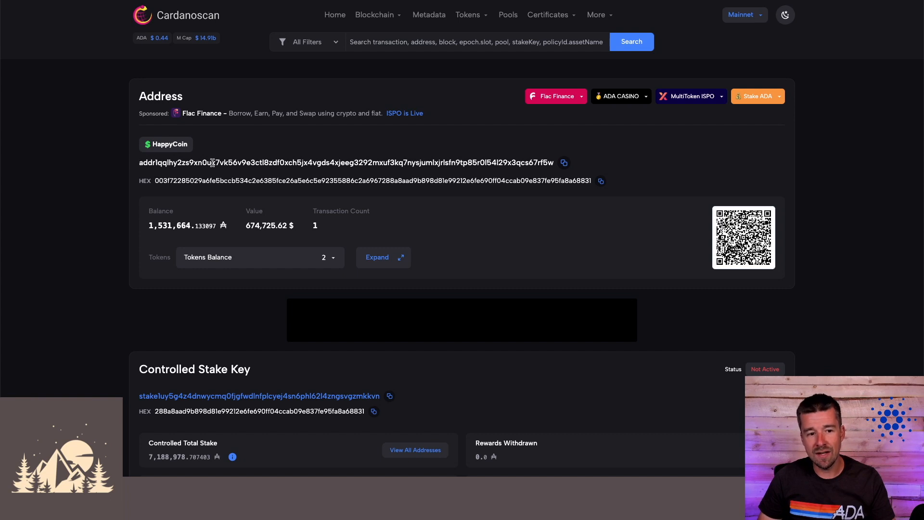
pyautogui.moveTo(422, 153)
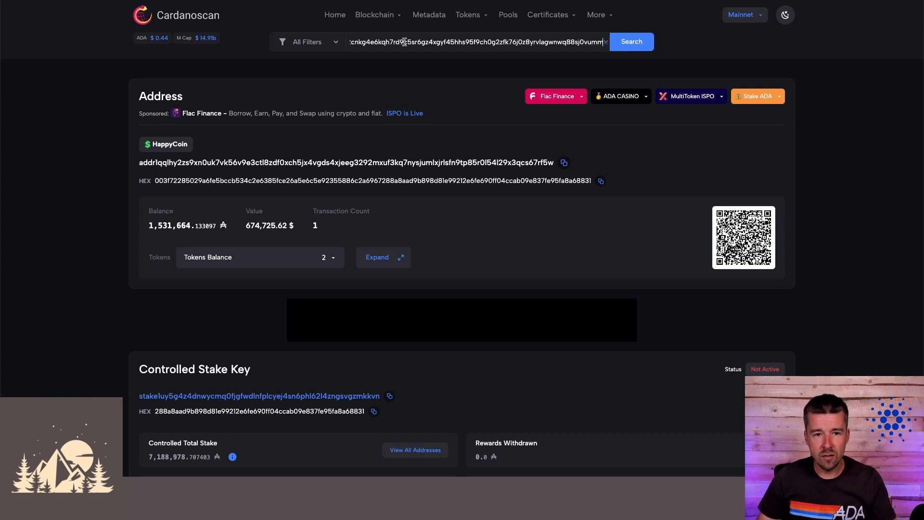
pyautogui.click(630, 42)
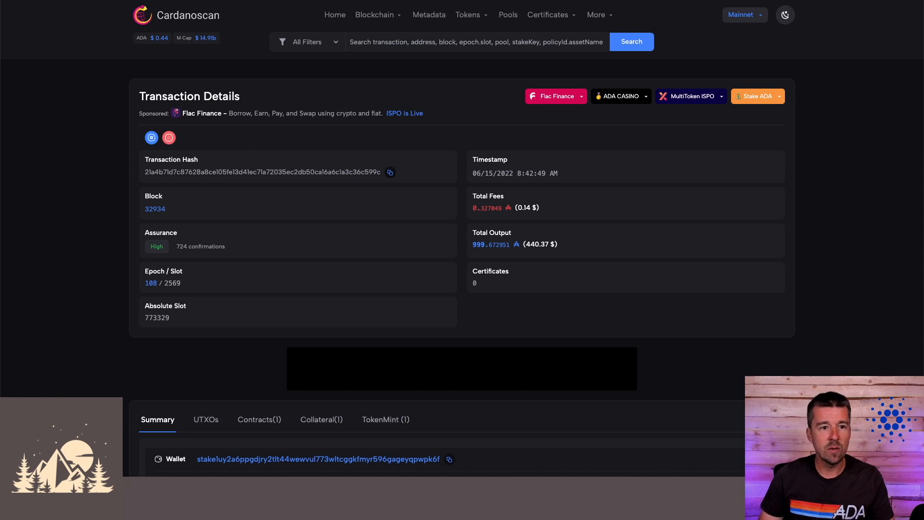
# Step: Open the reference-input transaction's details page in block 32718
pyautogui.click(317, 459)
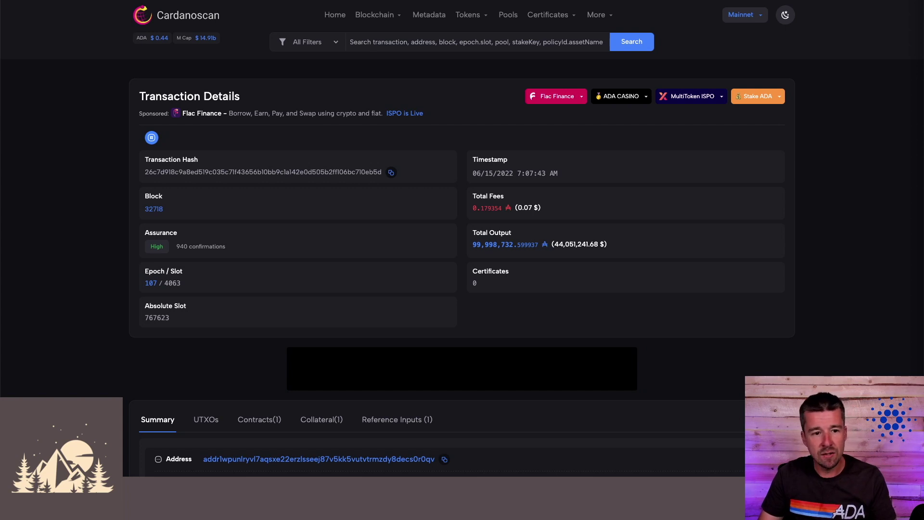
pyautogui.moveTo(151, 138)
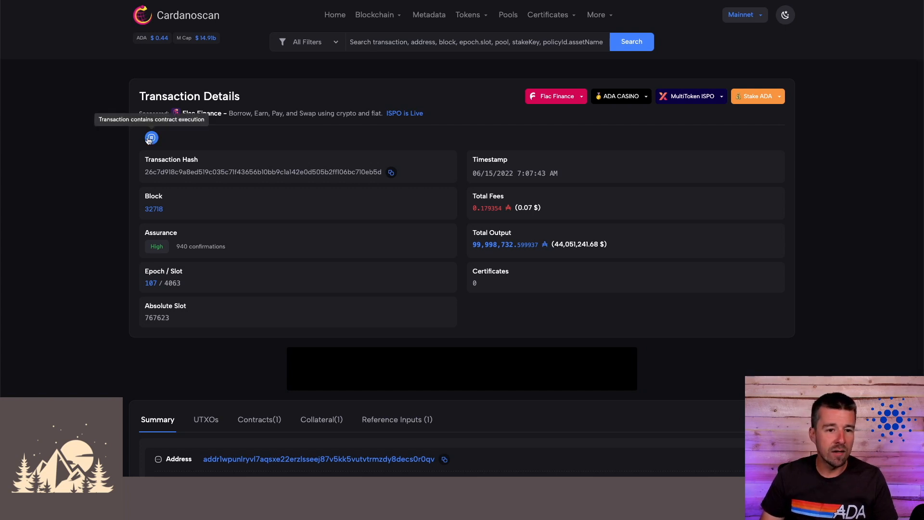
# Step: Check the input and output UTXOs, then return to the per-address summary of ADA spent and received
pyautogui.scroll(-3)
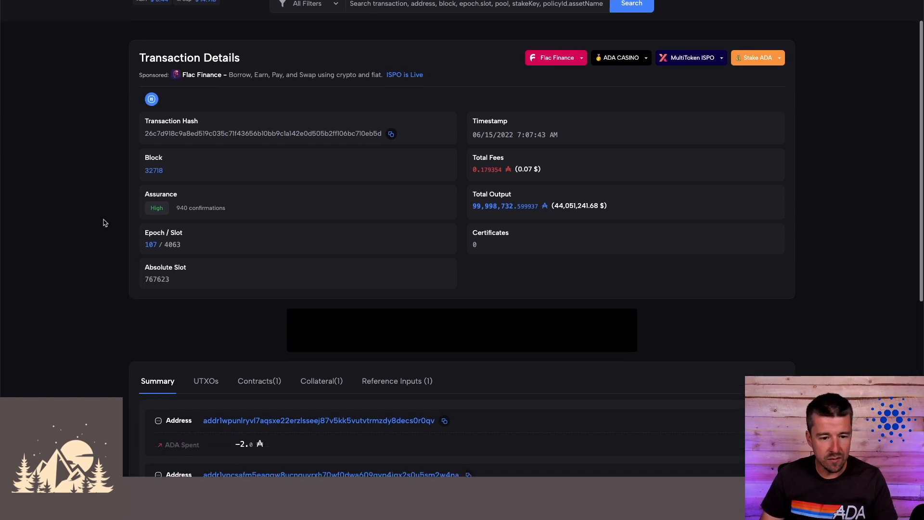
pyautogui.scroll(-3)
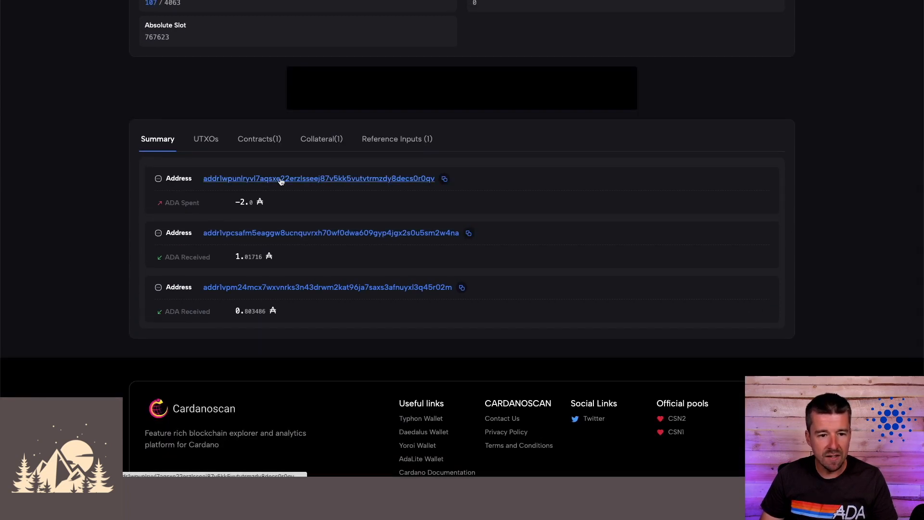
pyautogui.moveTo(289, 302)
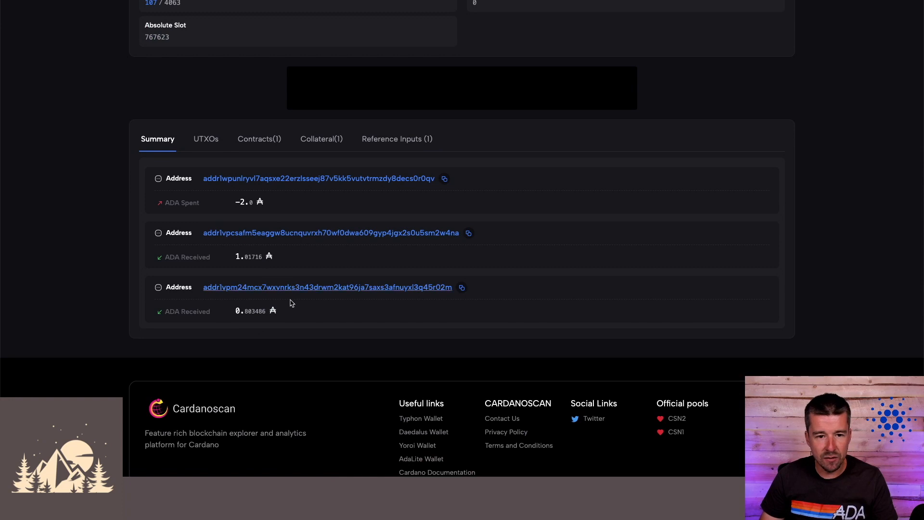
pyautogui.scroll(-3)
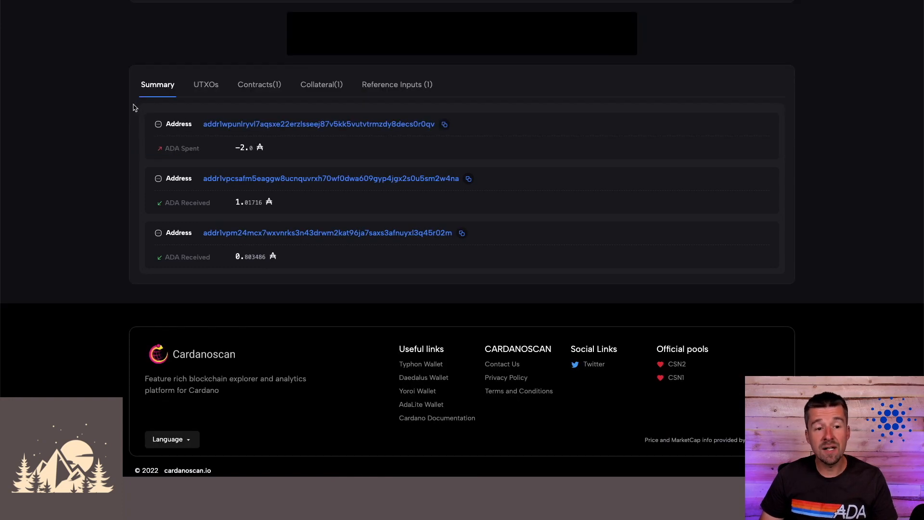
pyautogui.click(206, 85)
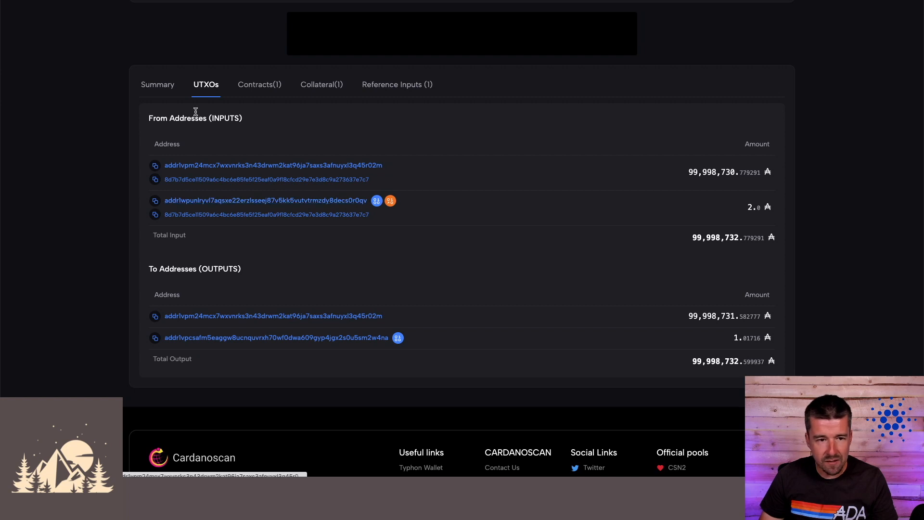
pyautogui.click(157, 85)
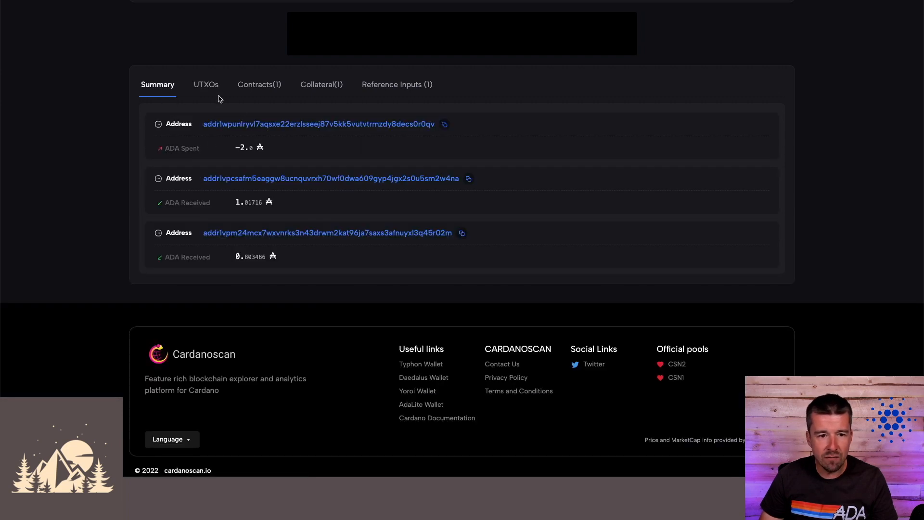
# Step: From the UTXOs list, inspect the script input's datum 182a, decoding it as integer 42
pyautogui.click(207, 85)
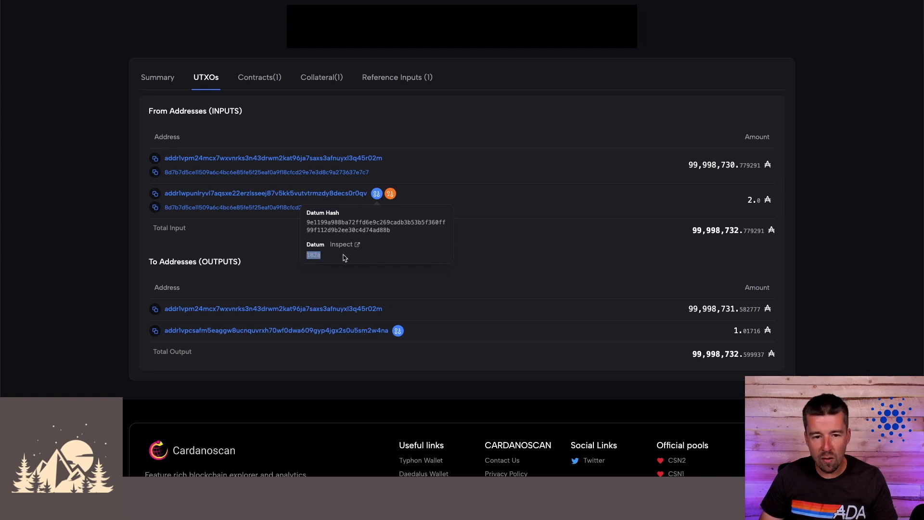
pyautogui.moveTo(341, 243)
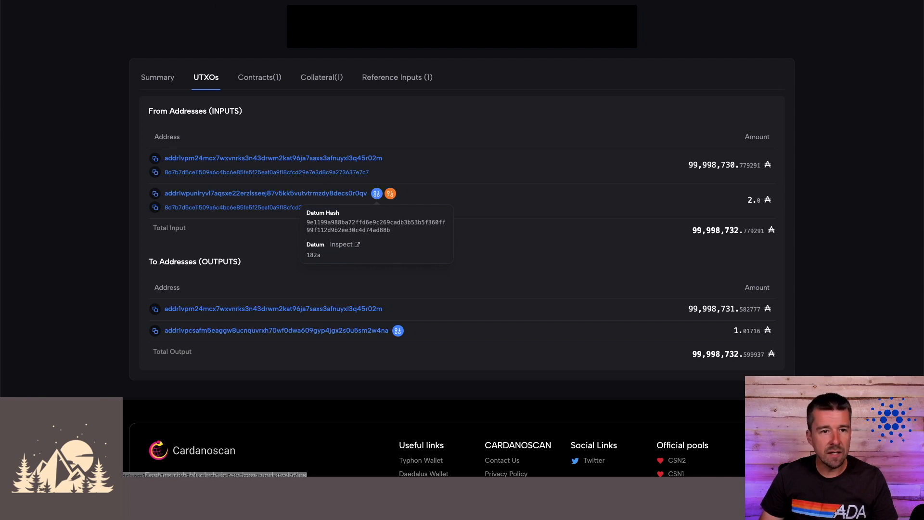
pyautogui.click(341, 244)
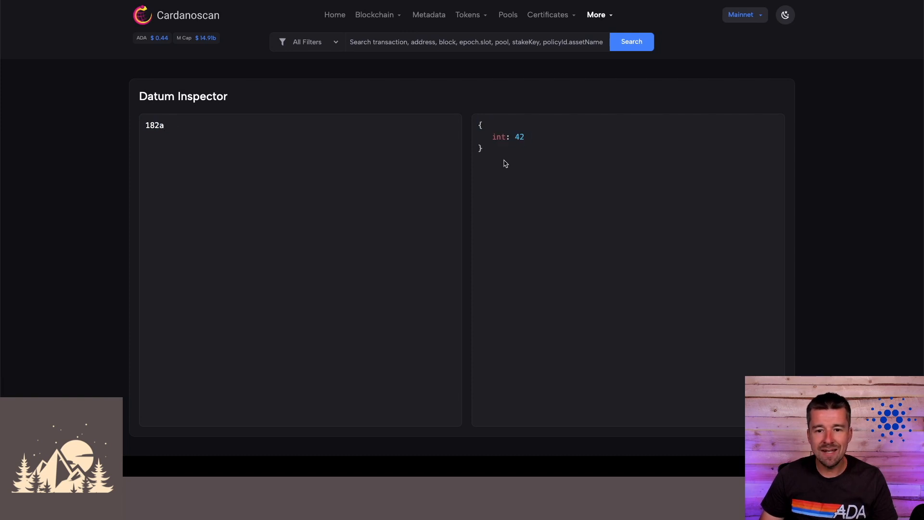
pyautogui.moveTo(502, 166)
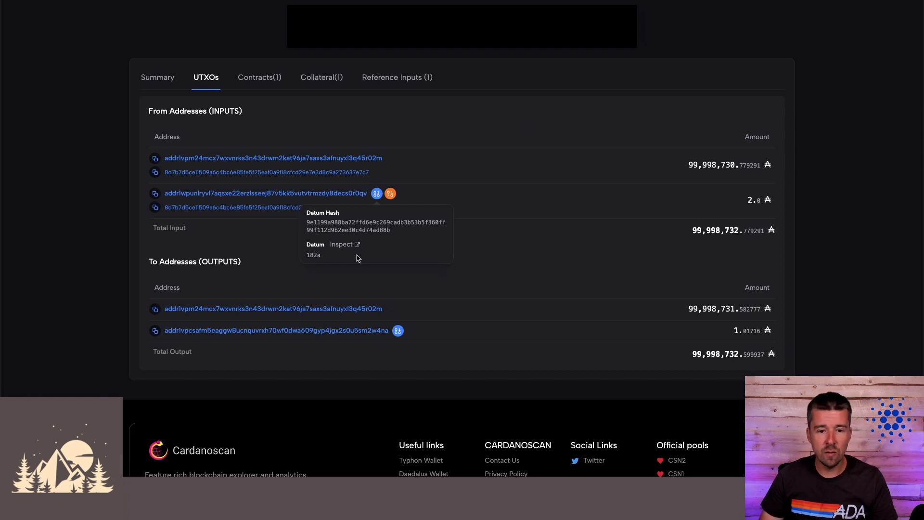
pyautogui.click(340, 243)
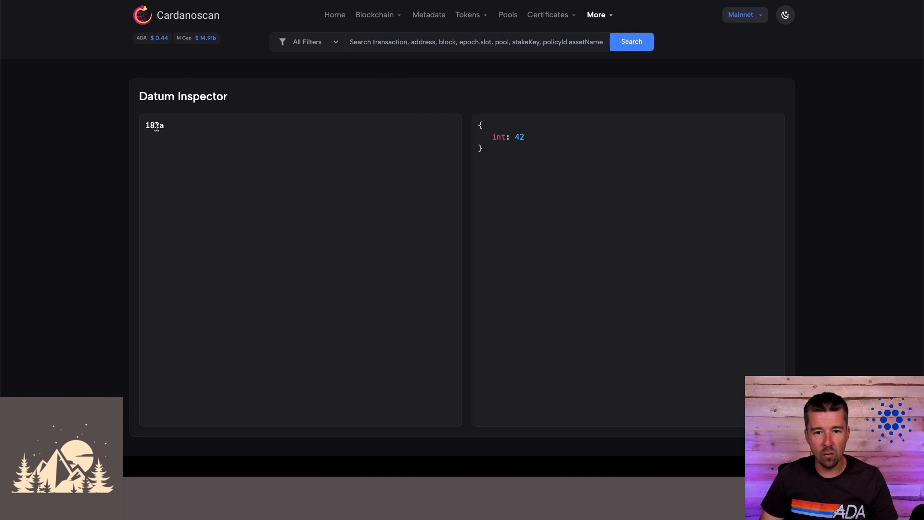
pyautogui.moveTo(375, 15)
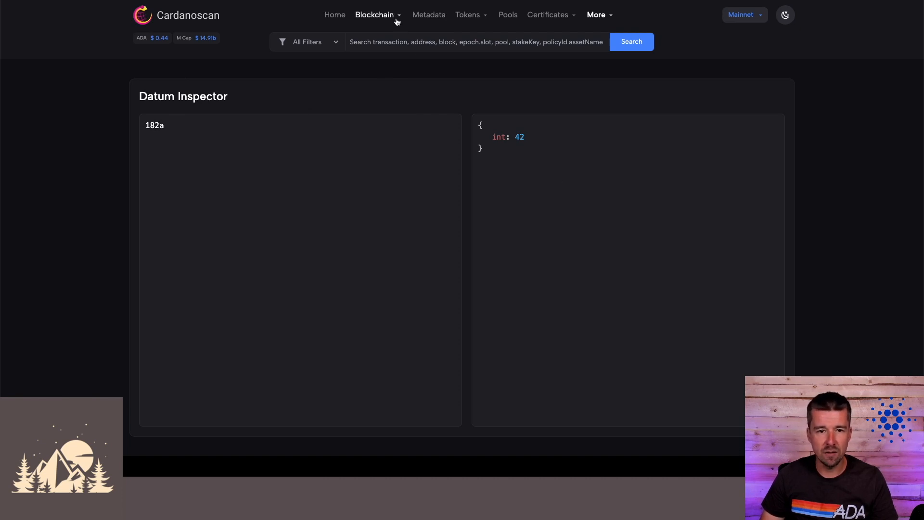
# Step: Open the contract transaction from block 33235 via Blockchain > Contract Transactions
pyautogui.click(375, 15)
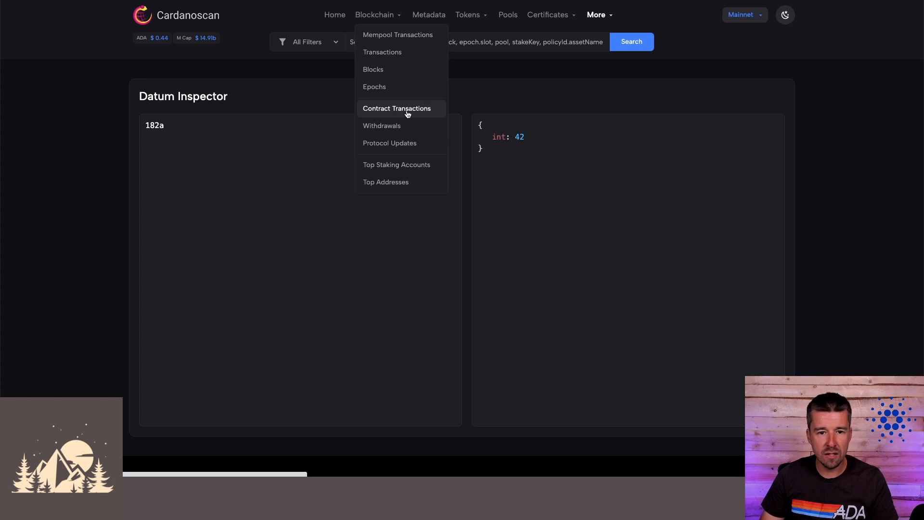
pyautogui.click(397, 108)
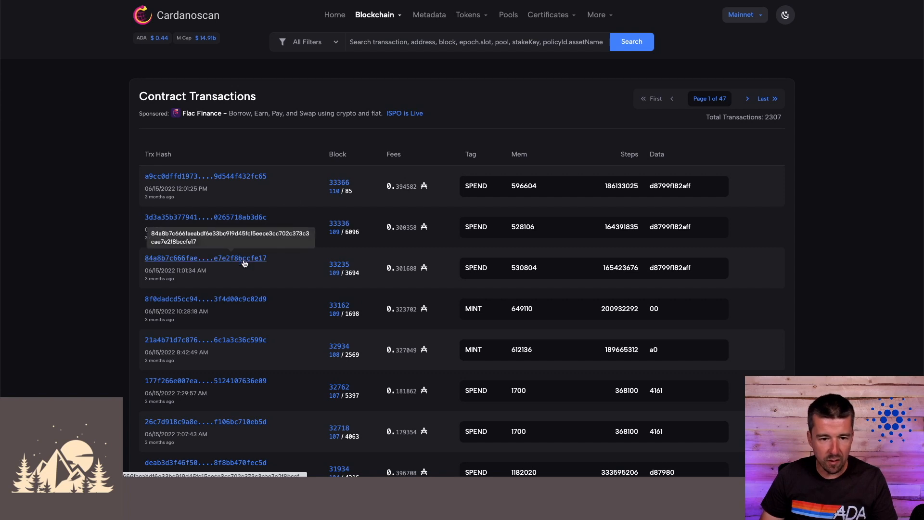
pyautogui.click(205, 258)
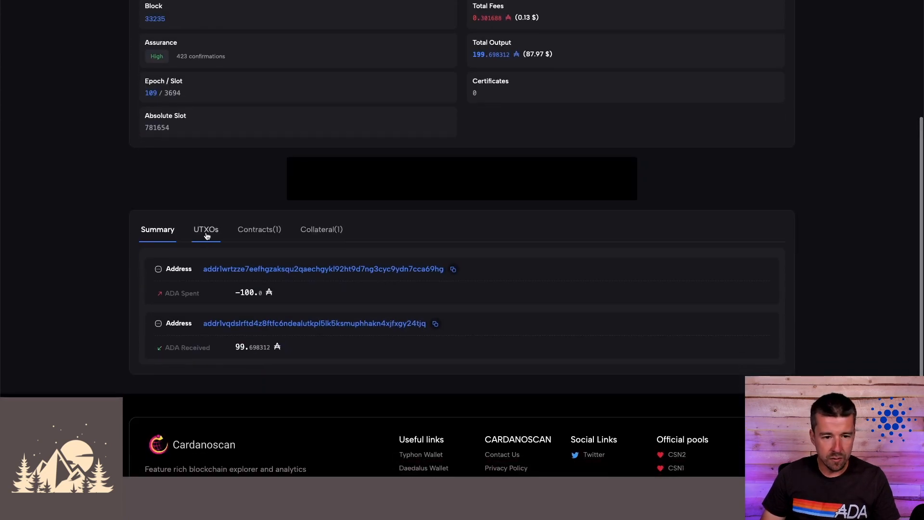
# Step: View the transaction's UTXOs and select the 200 ADA script input's datum d8799f182aff
pyautogui.click(206, 229)
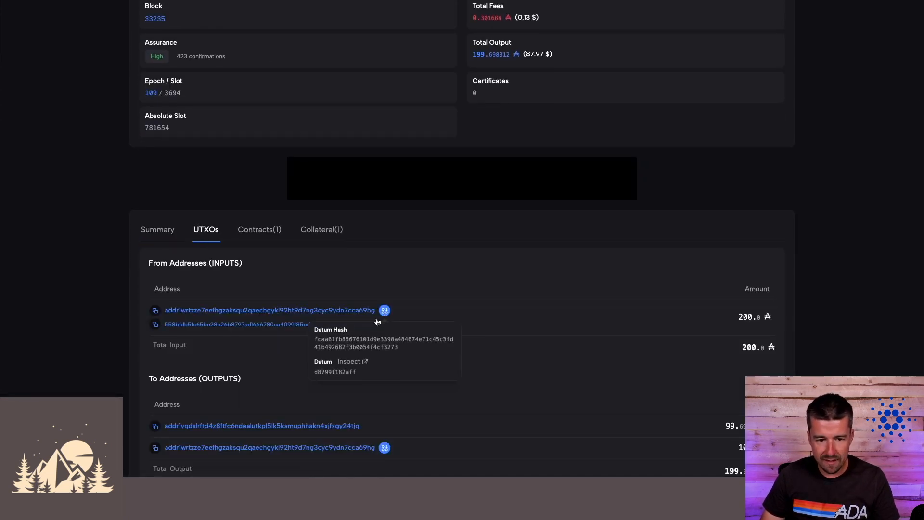
pyautogui.doubleClick(335, 372)
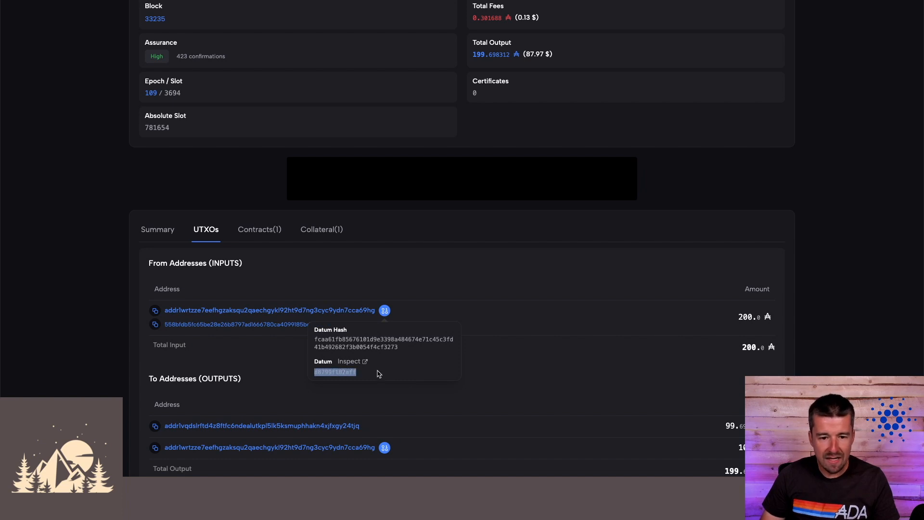
pyautogui.moveTo(349, 361)
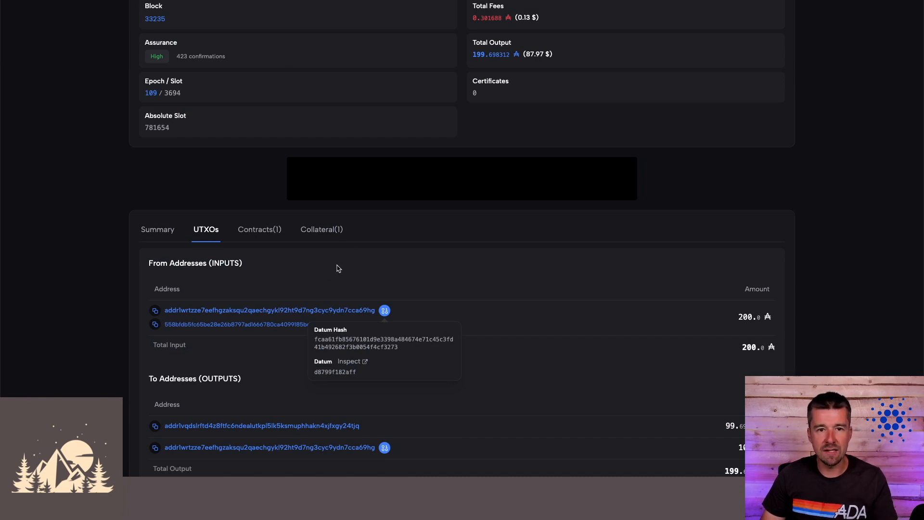
pyautogui.moveTo(366, 67)
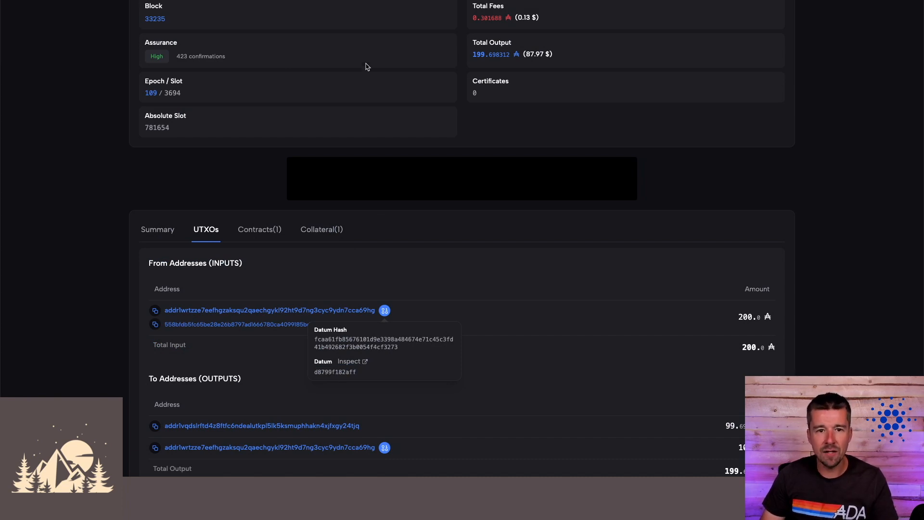
pyautogui.scroll(3)
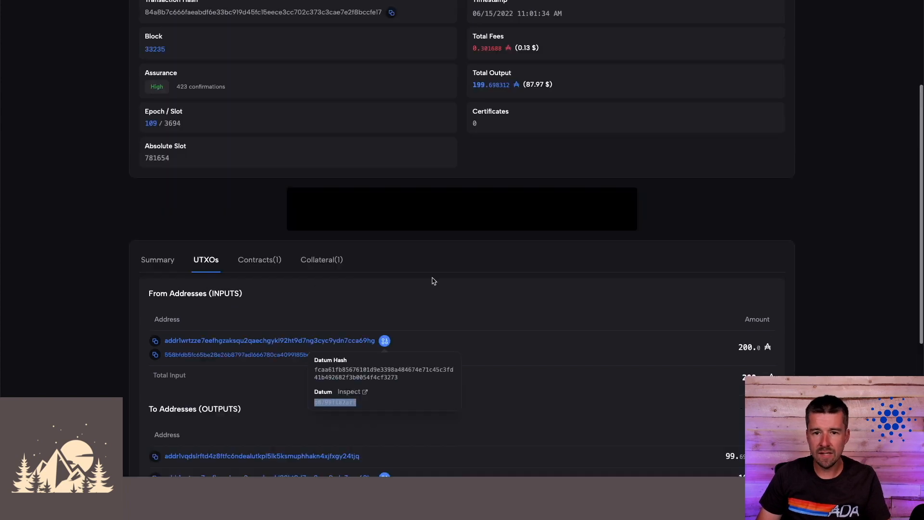
# Step: Decode d8799f182aff in the Datum Inspector as constructor 0 with field int 42
pyautogui.click(597, 15)
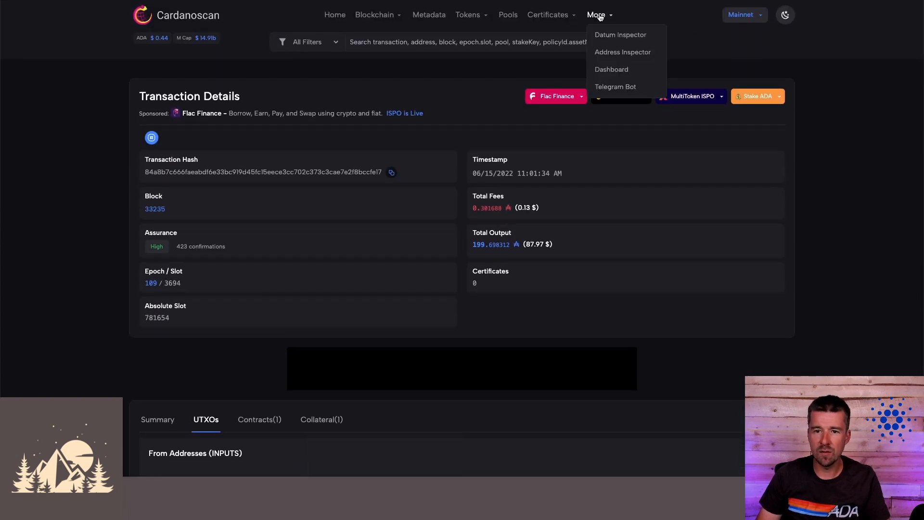
pyautogui.moveTo(619, 35)
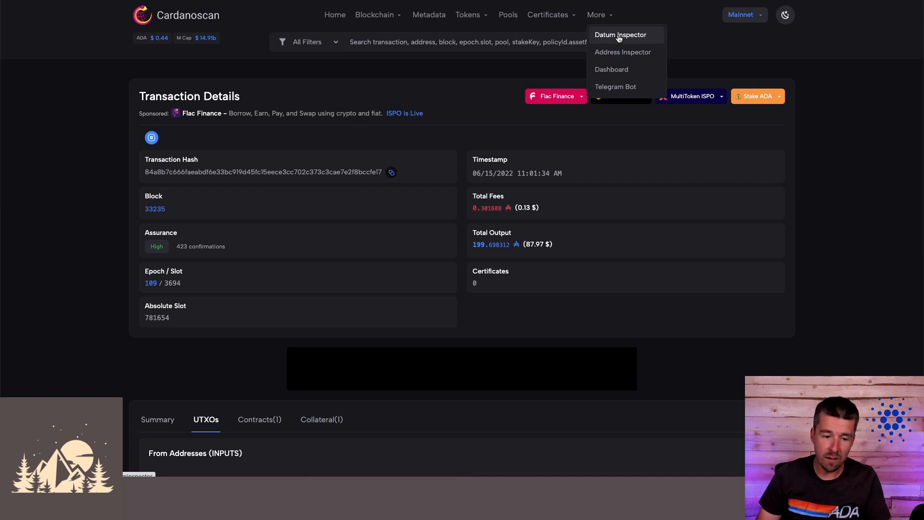
pyautogui.click(619, 35)
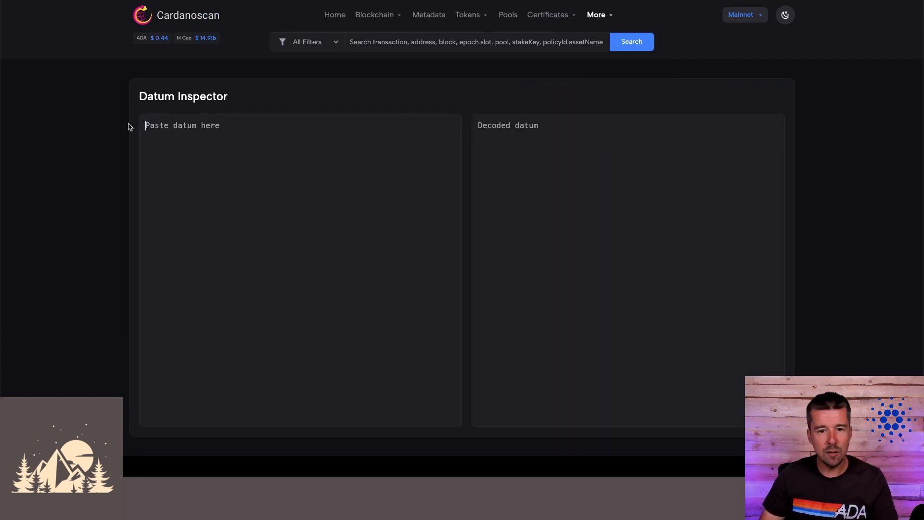
pyautogui.write('d8799f182aff')
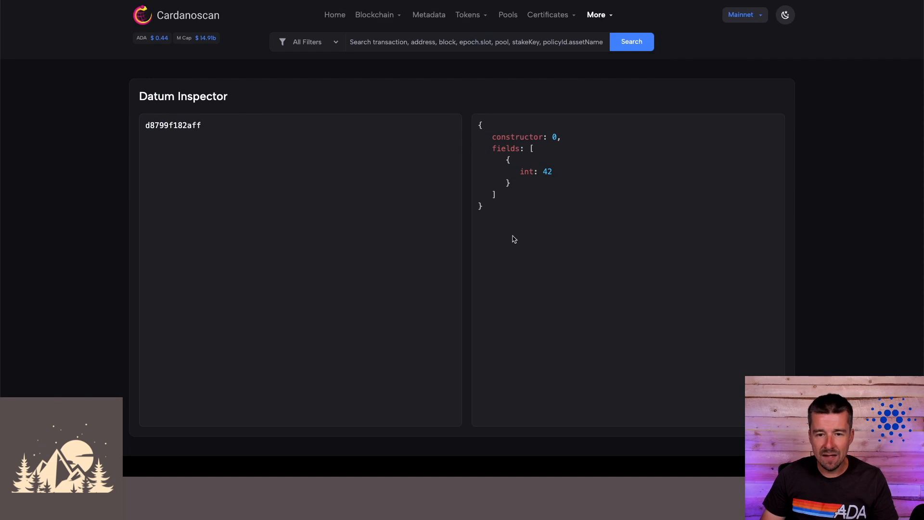
pyautogui.moveTo(538, 230)
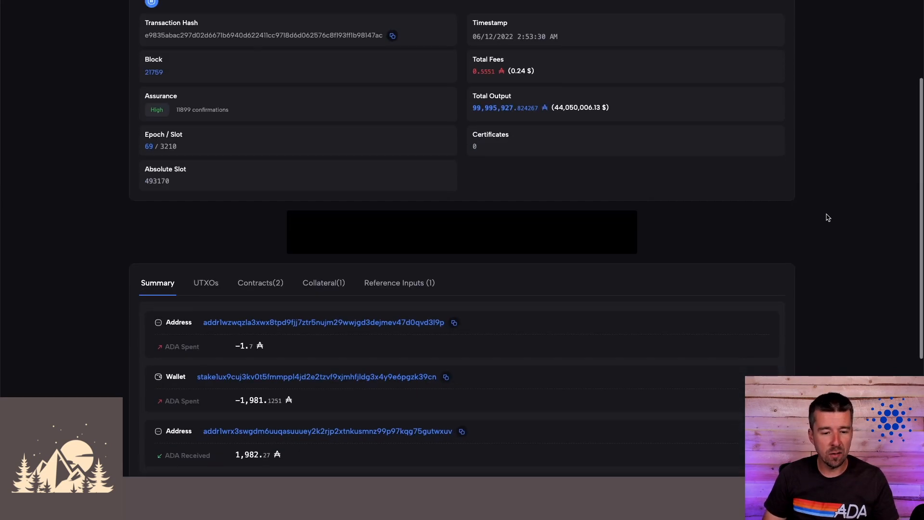
# Step: View the block 21759 transaction's three input UTXOs totalling about 99,995,928 ADA
pyautogui.scroll(-3)
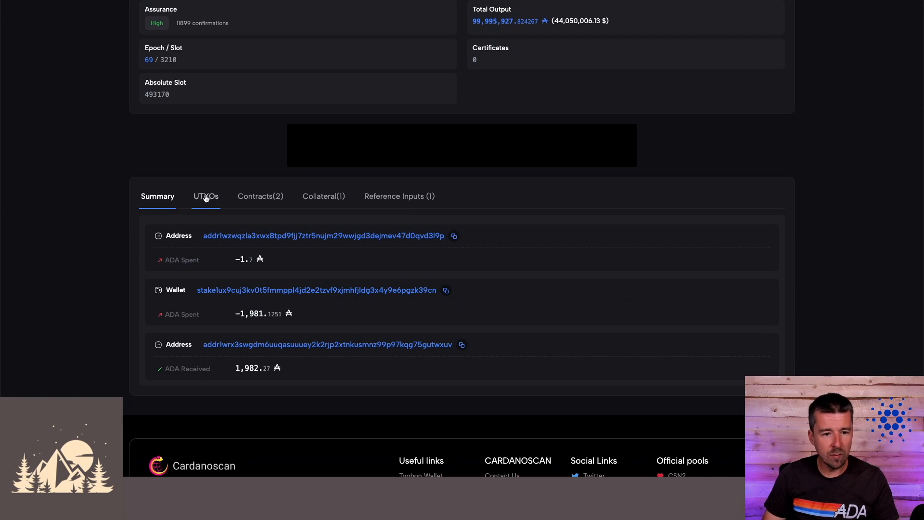
pyautogui.click(206, 196)
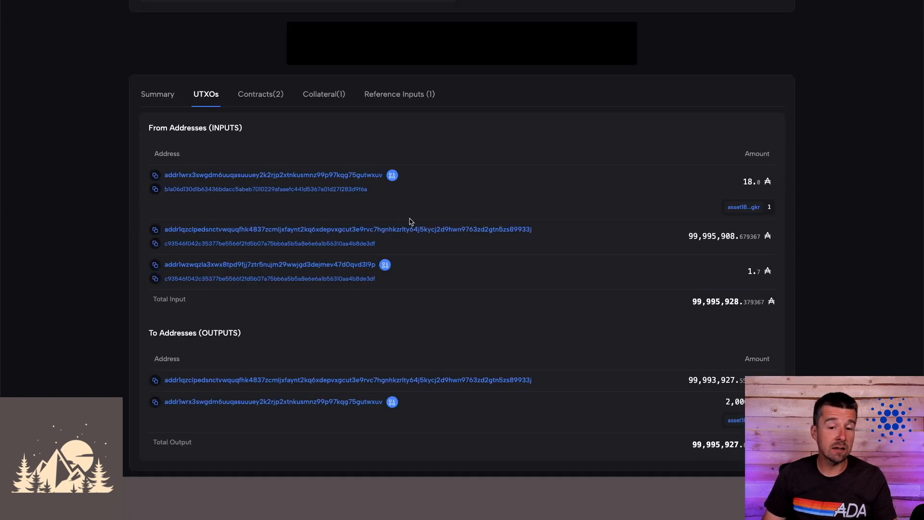
pyautogui.moveTo(273, 109)
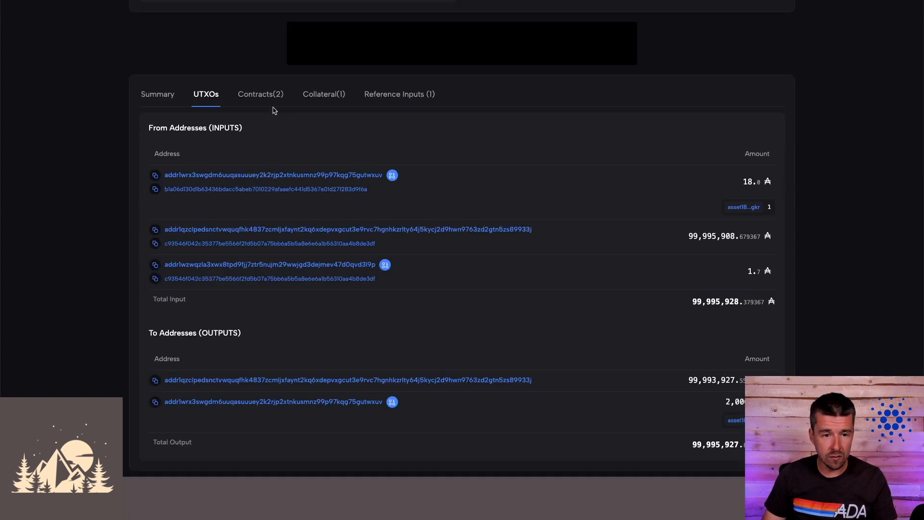
pyautogui.moveTo(415, 256)
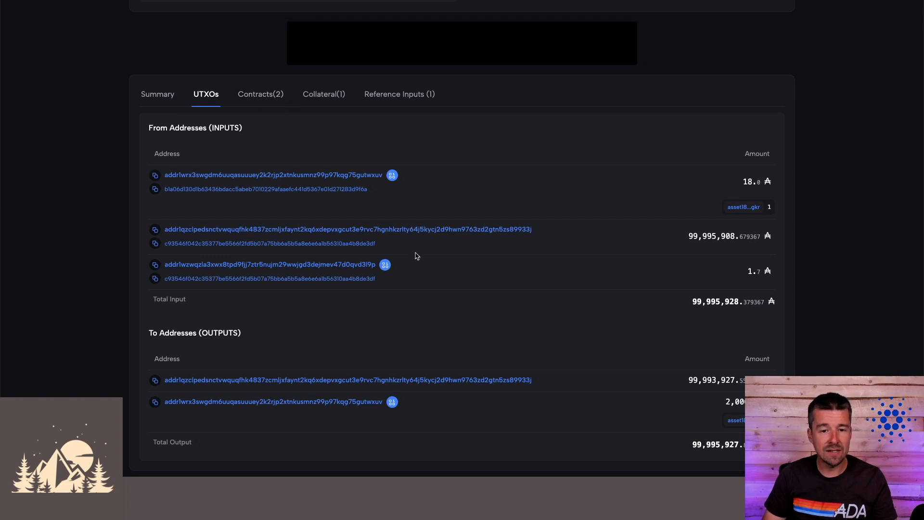
pyautogui.moveTo(456, 202)
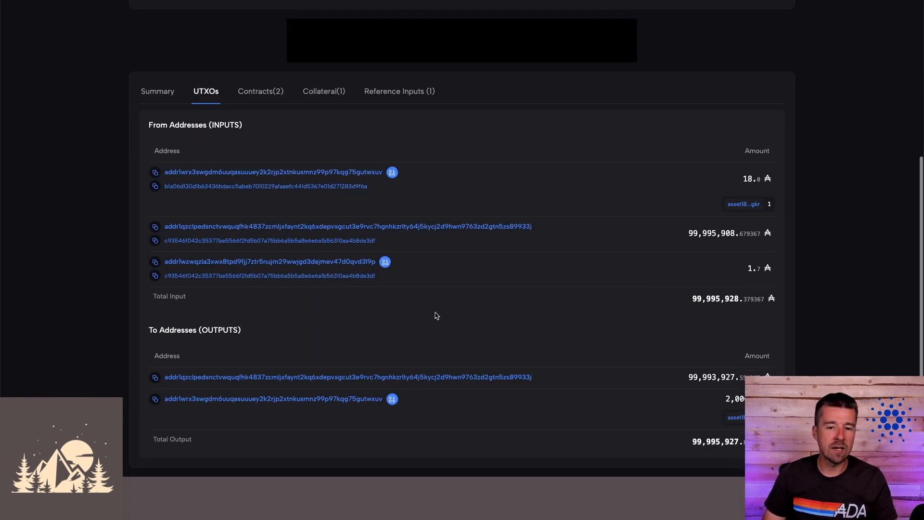
pyautogui.moveTo(470, 145)
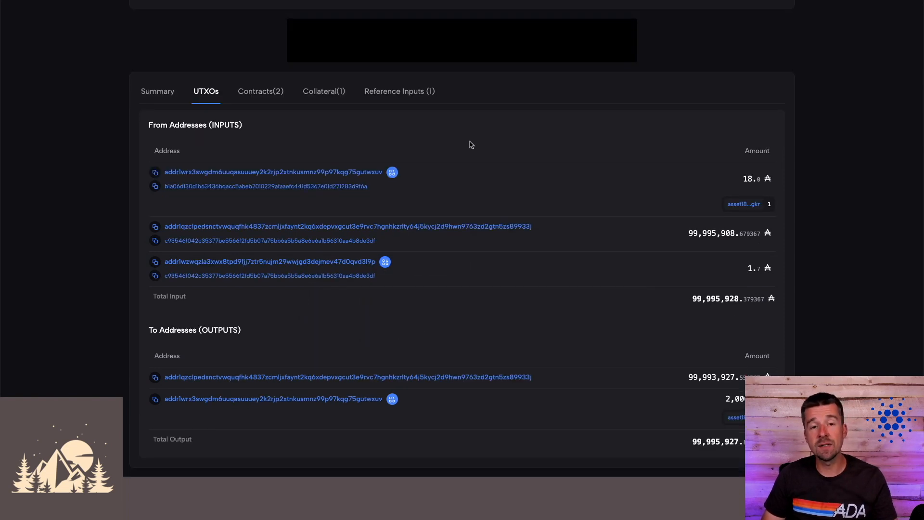
pyautogui.moveTo(466, 158)
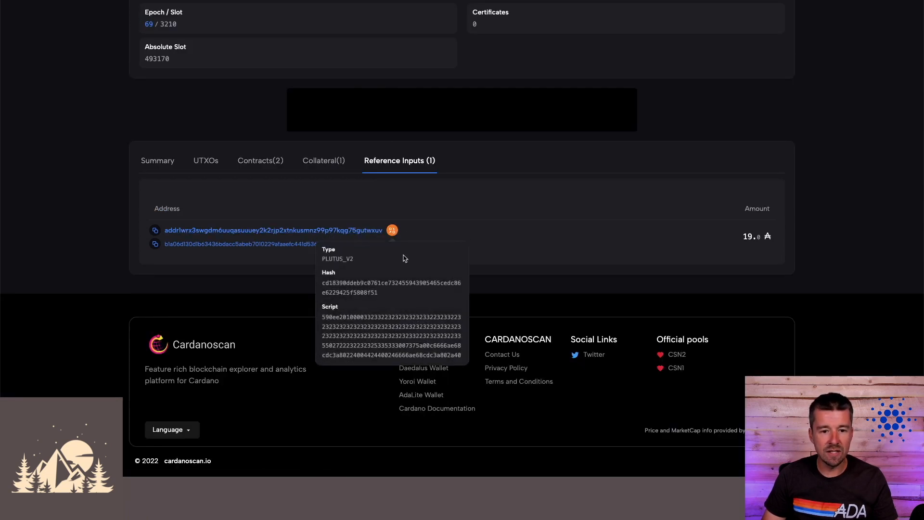
pyautogui.moveTo(401, 326)
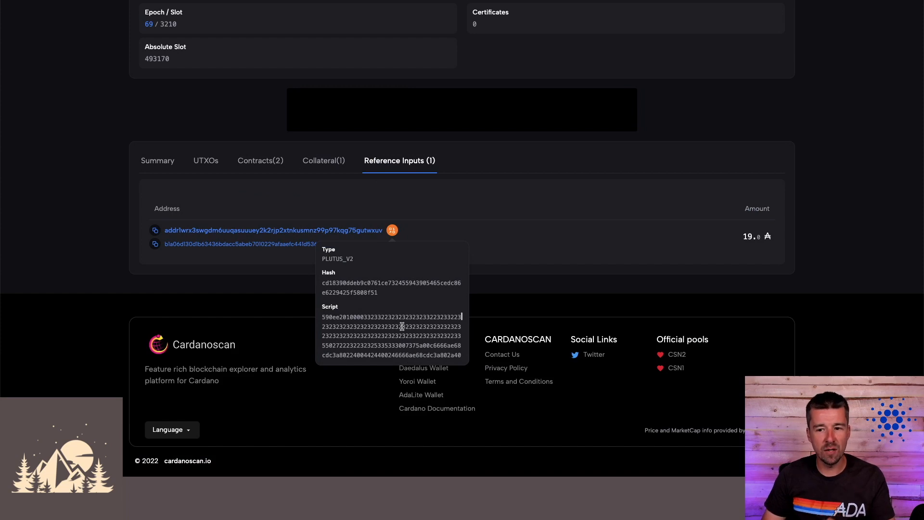
# Step: Review the block 21759 transaction's UTXOs, its two contracts, then its single ~99,995,908 ADA collateral input
pyautogui.click(206, 161)
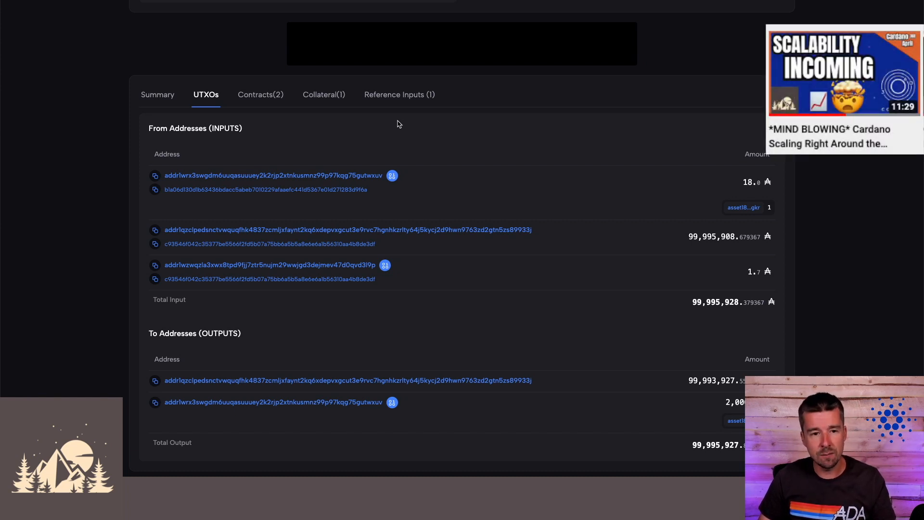
pyautogui.moveTo(400, 171)
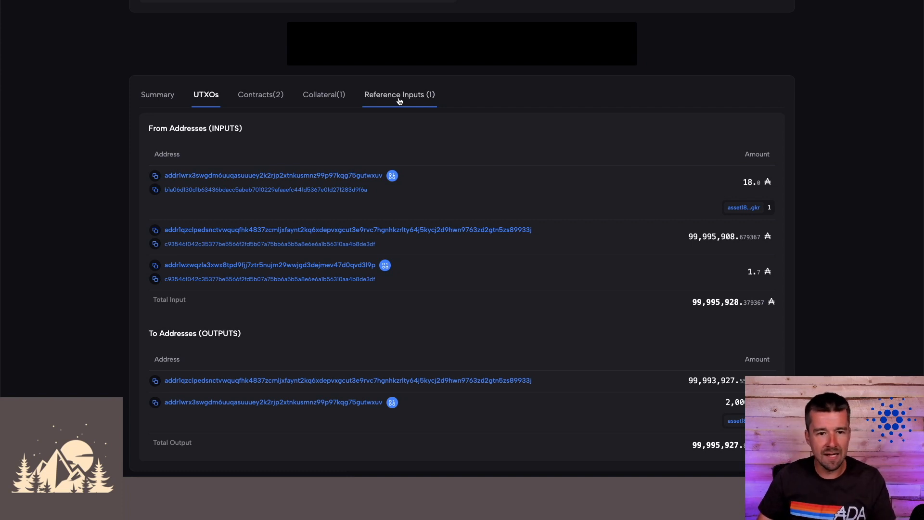
pyautogui.click(260, 95)
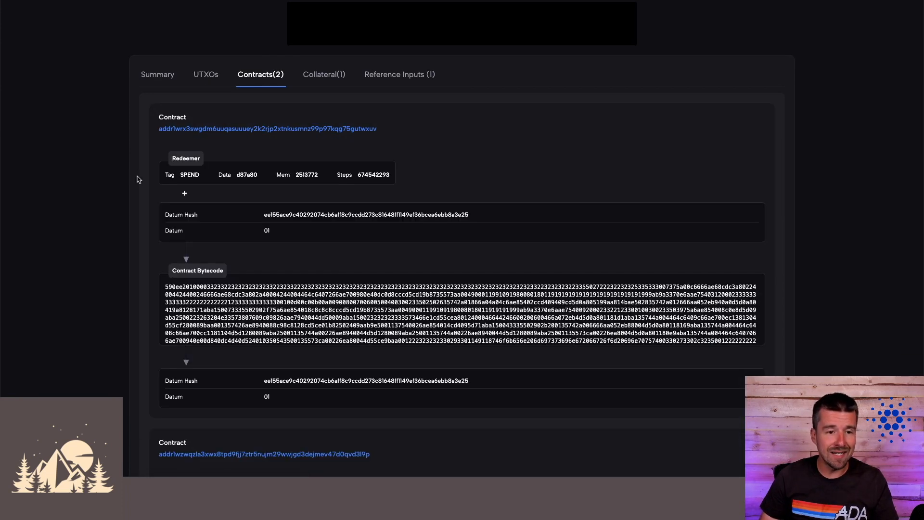
pyautogui.scroll(-3)
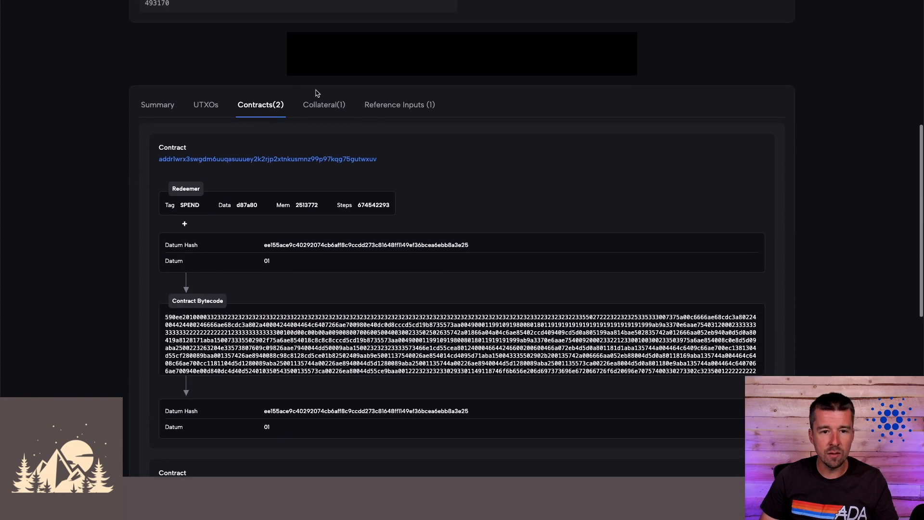
pyautogui.click(324, 104)
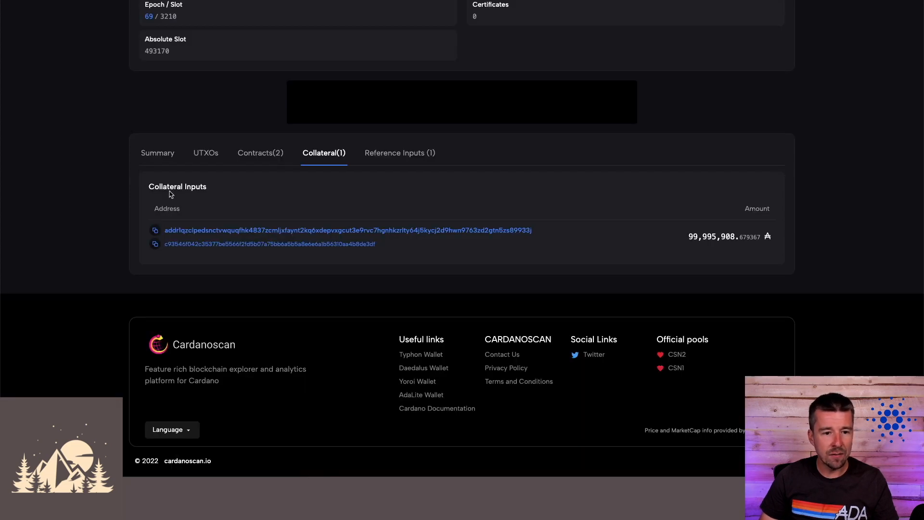
pyautogui.moveTo(383, 195)
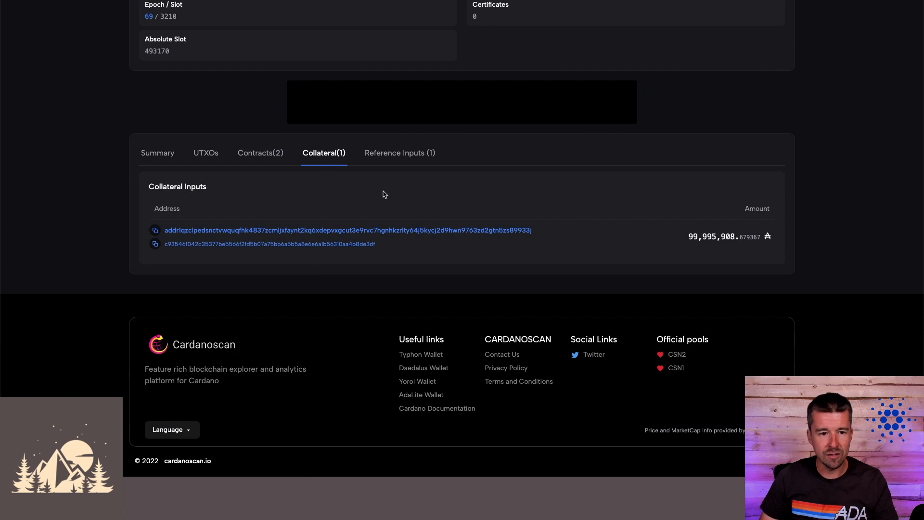
# Step: Search the testnet address and decode it in Address Inspector as a base address with payment and stake credentials
pyautogui.scroll(3)
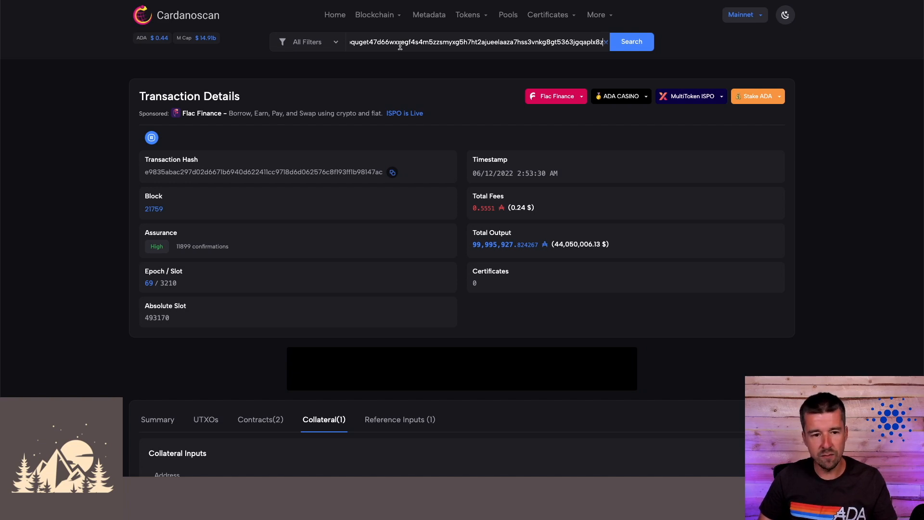
pyautogui.click(632, 41)
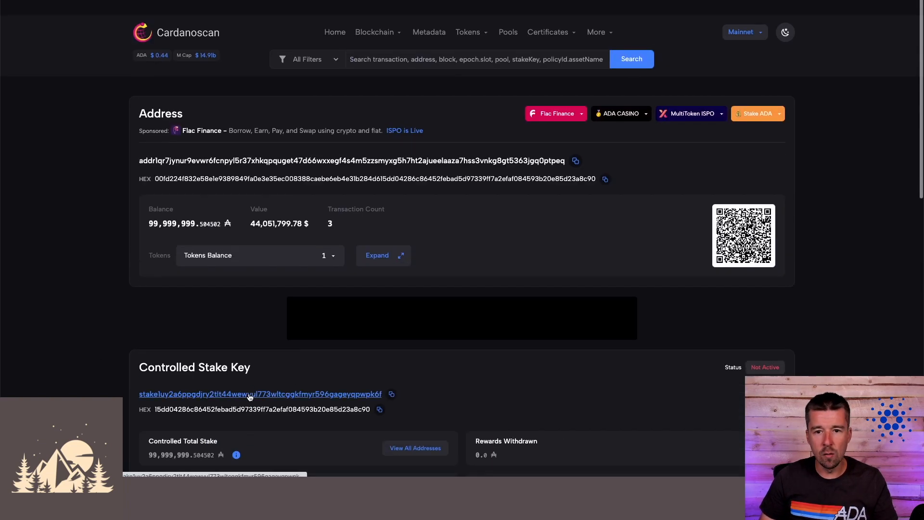
pyautogui.click(596, 14)
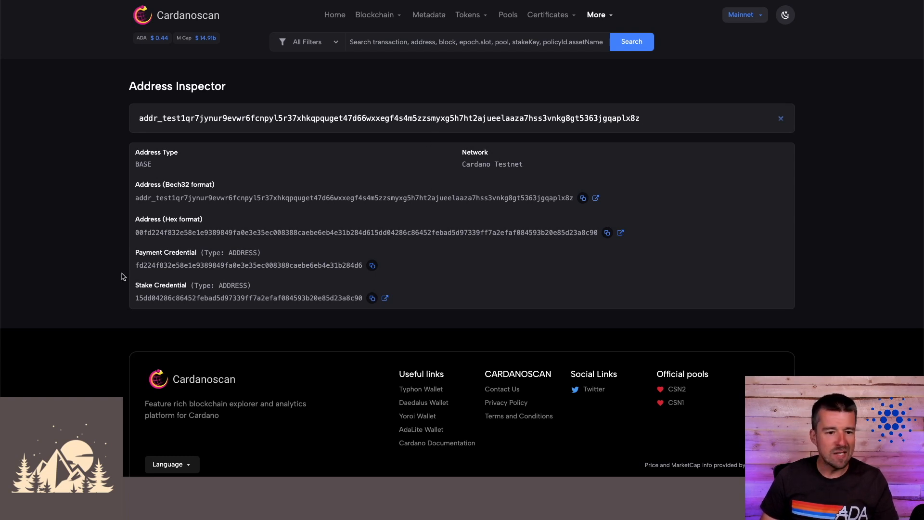
pyautogui.moveTo(117, 268)
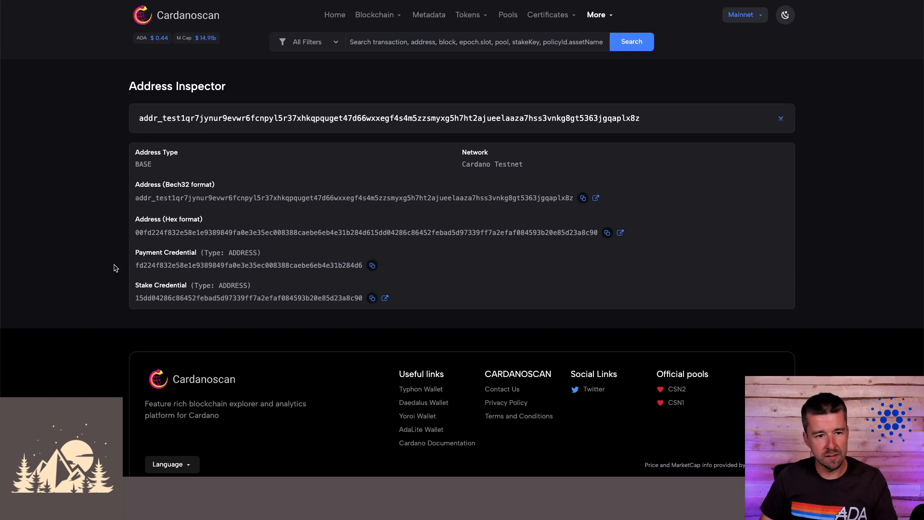
# Step: Open block 33657 from Blockchain > Blocks, showing epoch 110, PSILOBYTE pool and 495,368.7 ADA output
pyautogui.click(374, 14)
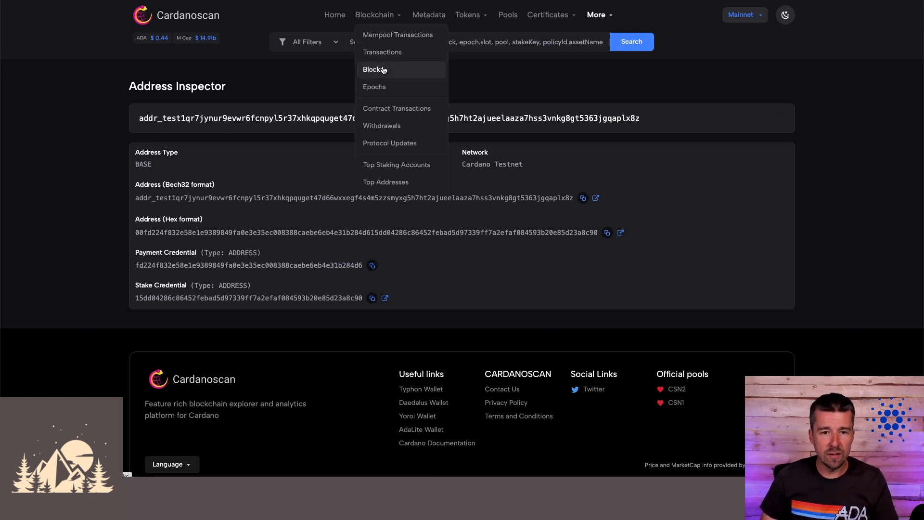
pyautogui.click(375, 69)
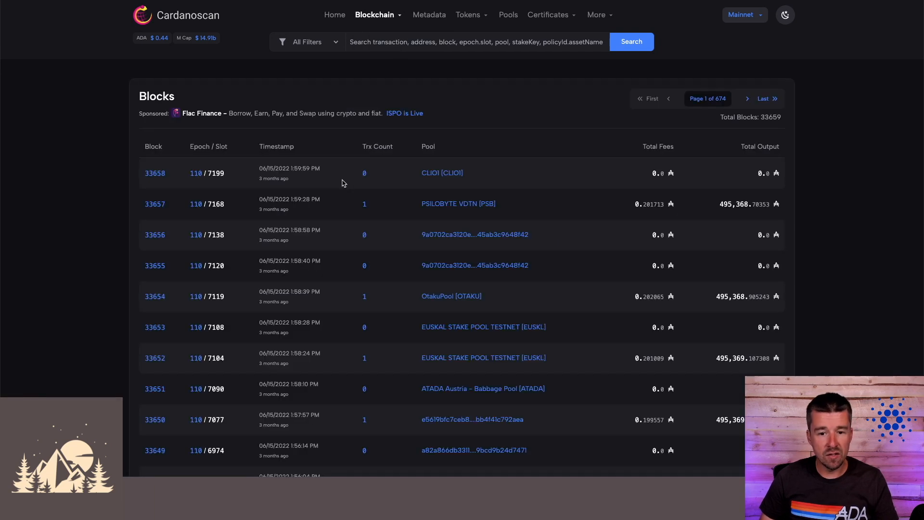
pyautogui.moveTo(185, 215)
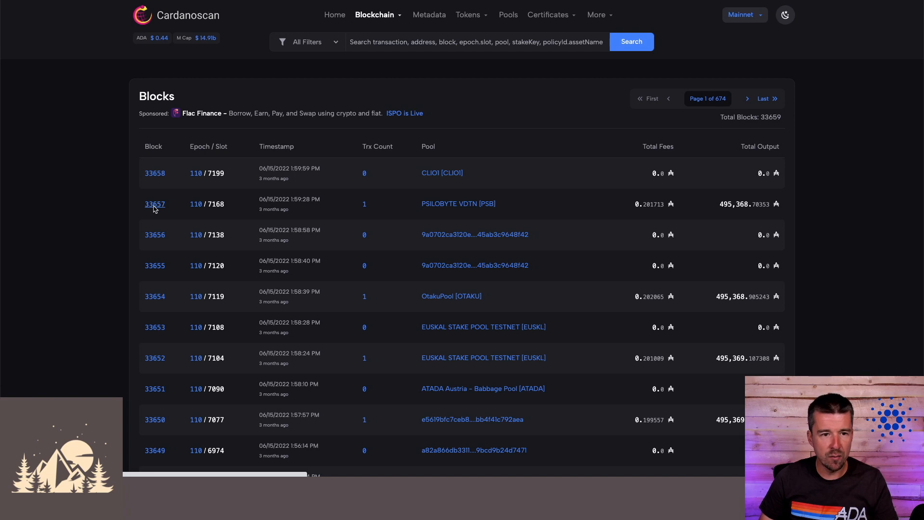
pyautogui.click(154, 203)
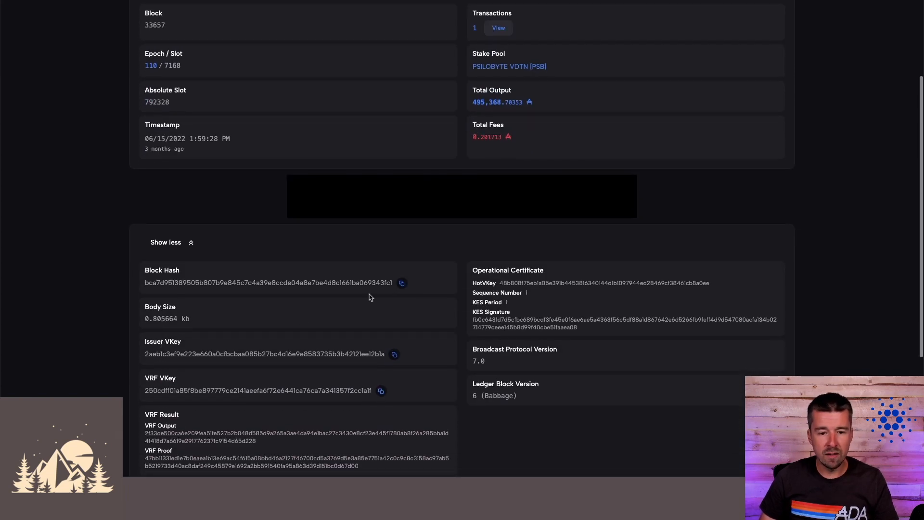
pyautogui.scroll(3)
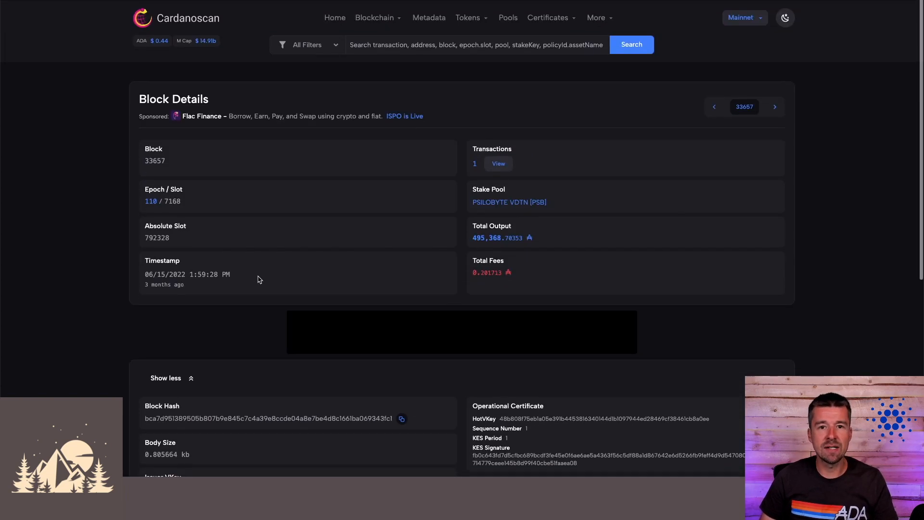
# Step: From Home, search block 33657's hash with the Blocks filter to land on its details
pyautogui.click(334, 17)
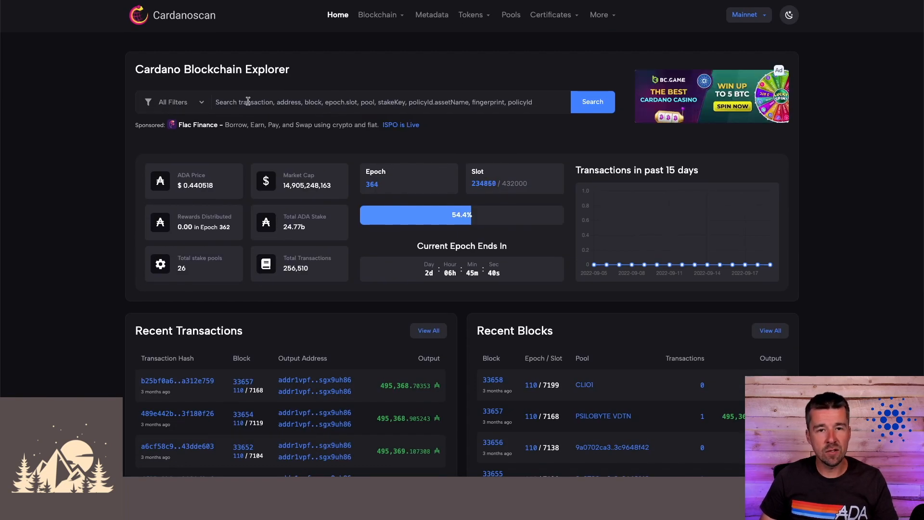
pyautogui.click(173, 101)
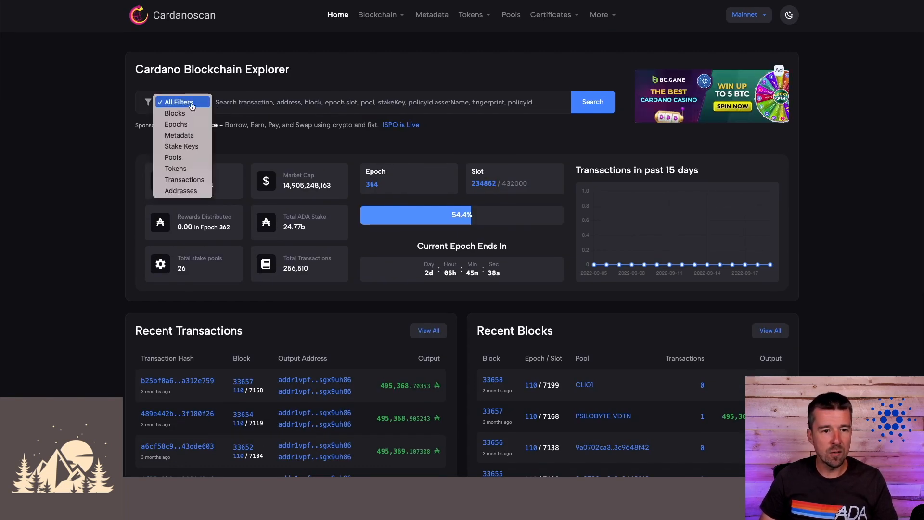
pyautogui.click(174, 112)
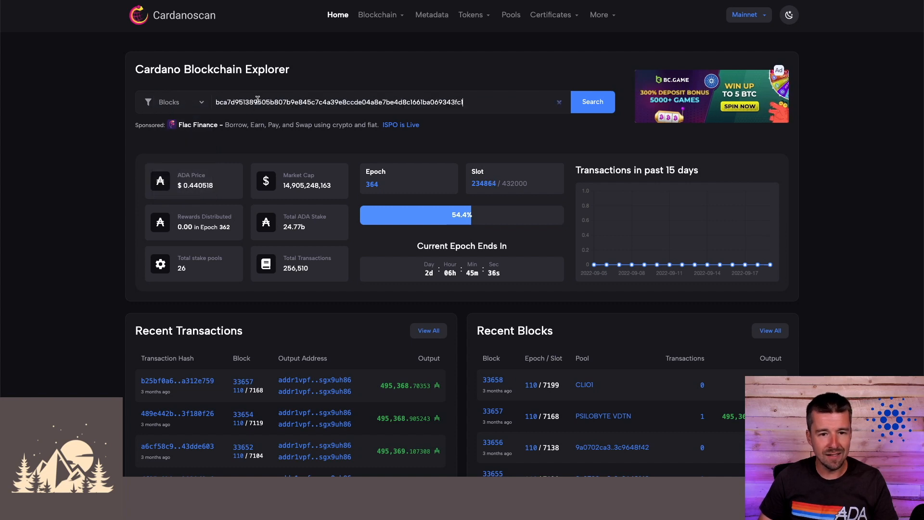
pyautogui.click(592, 101)
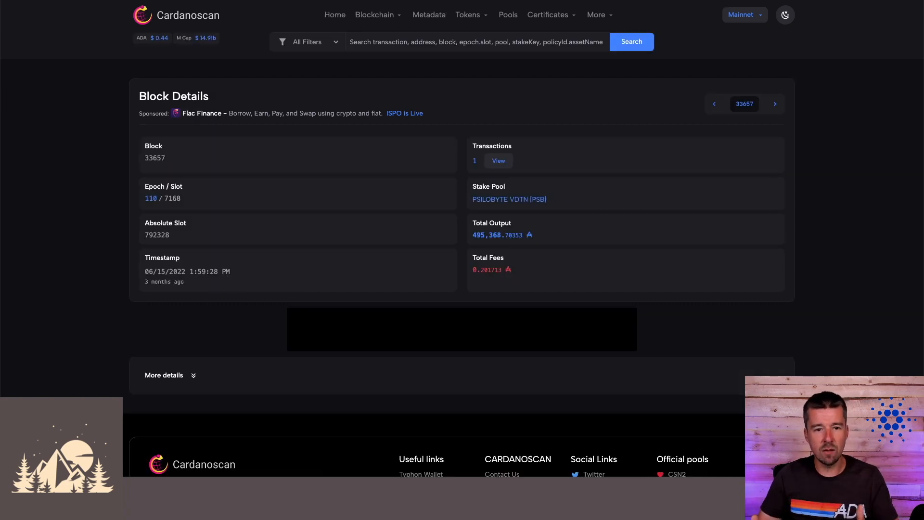
pyautogui.moveTo(289, 136)
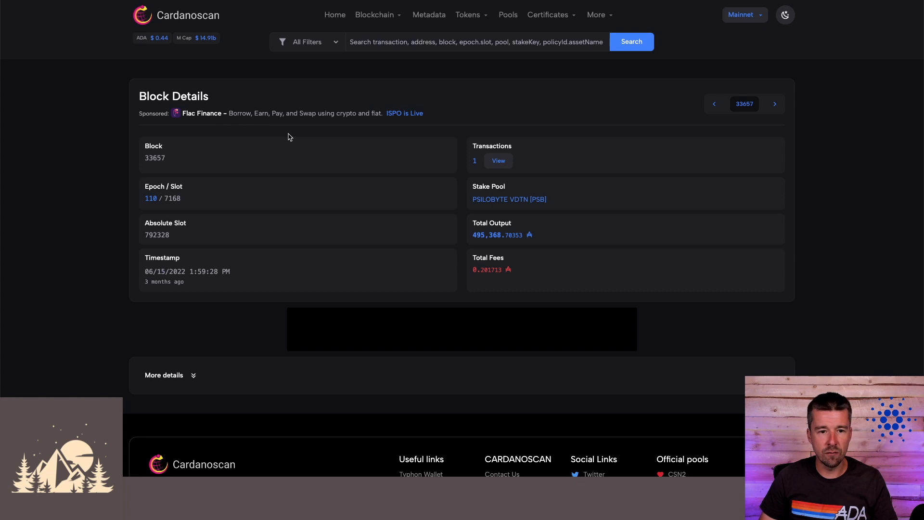
# Step: Expand block 33657's More details showing hash, 0.8 kb body, VRF keys and protocol 7.0
pyautogui.click(164, 374)
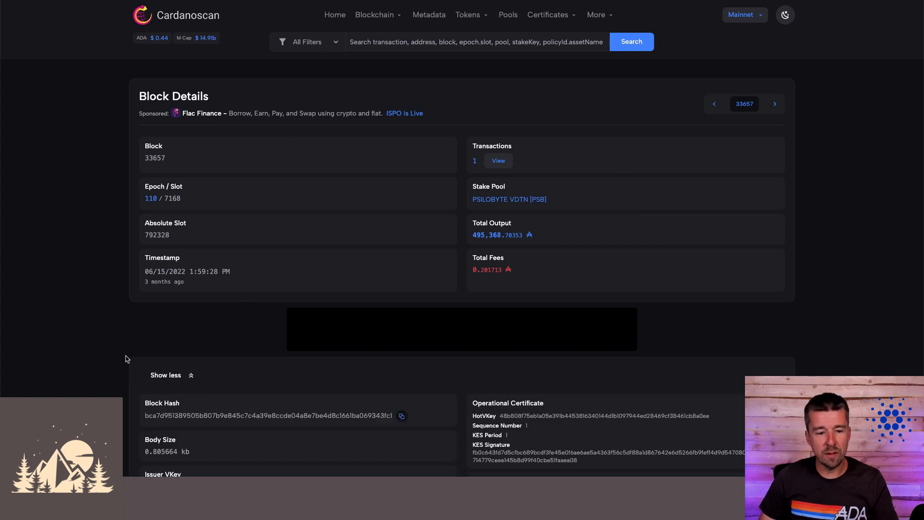
pyautogui.scroll(-3)
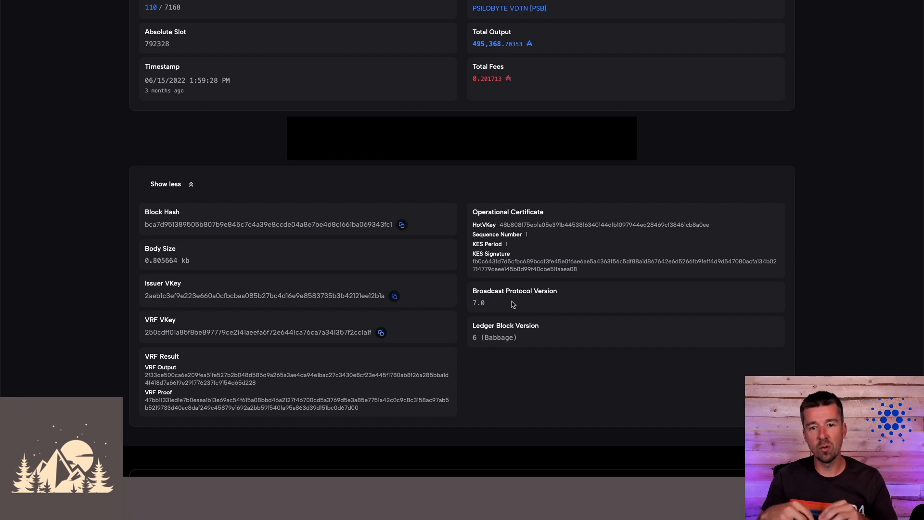
pyautogui.moveTo(486, 225)
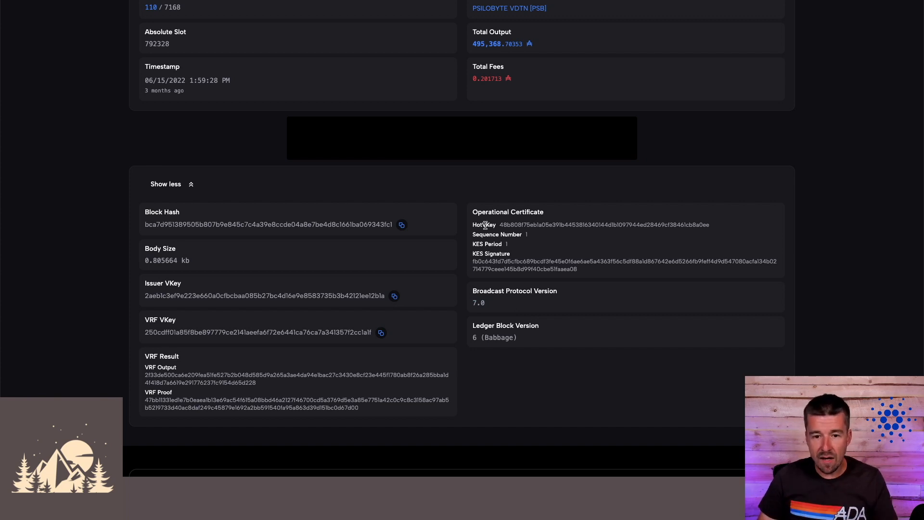
pyautogui.moveTo(557, 262)
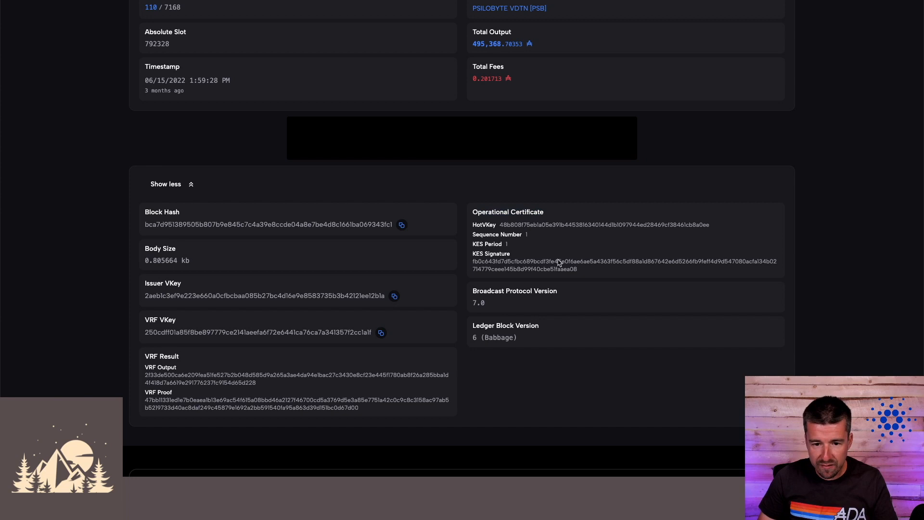
pyautogui.moveTo(504, 344)
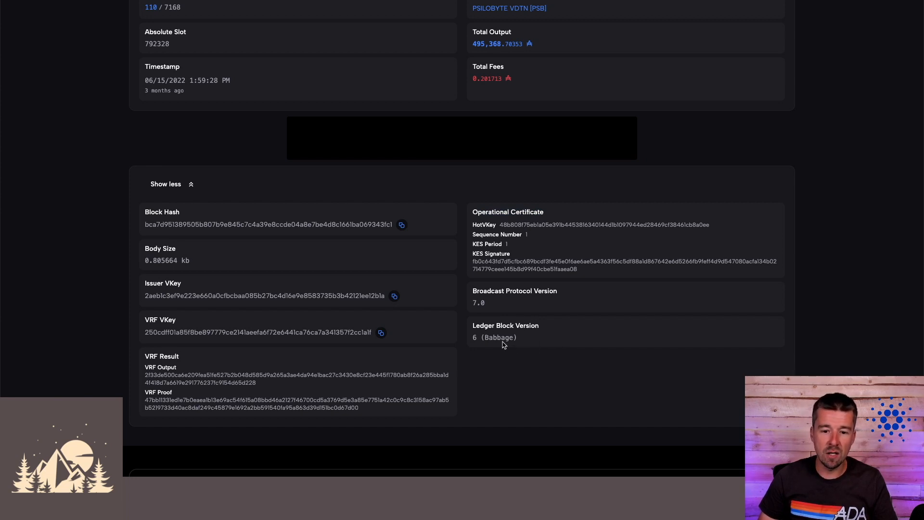
pyautogui.moveTo(529, 362)
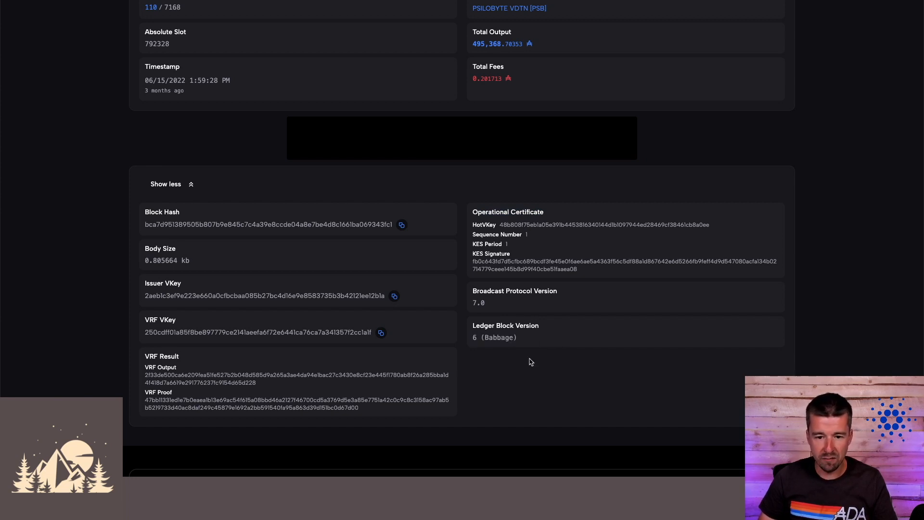